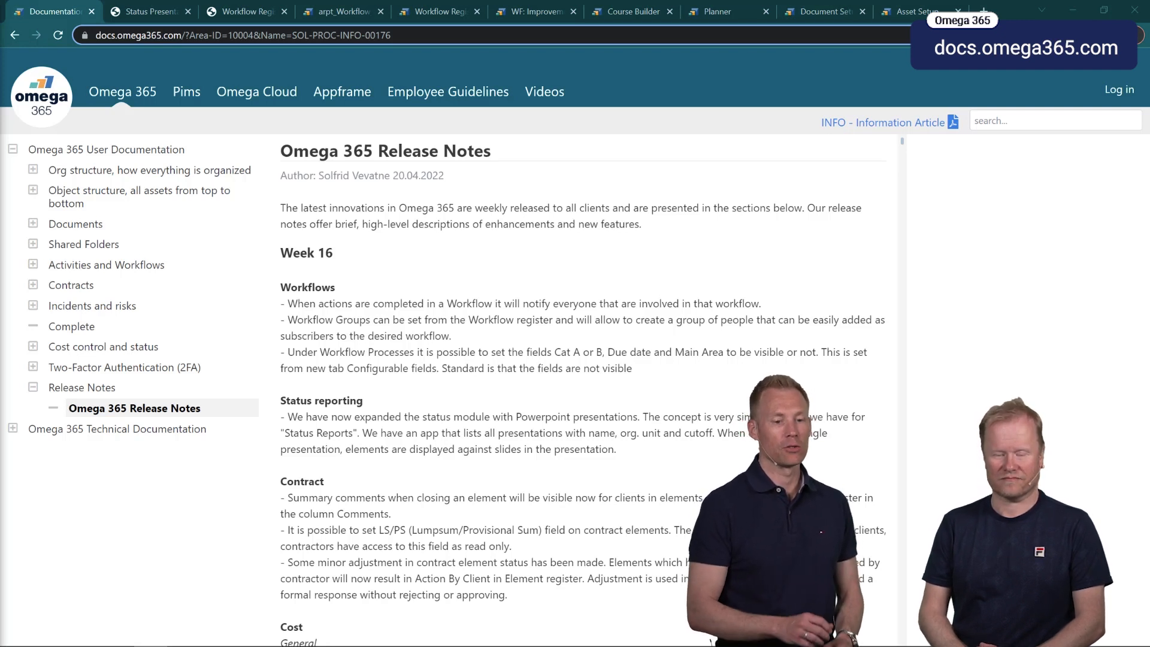
{"action": "mouse_move", "coordinate": [145, 10]}
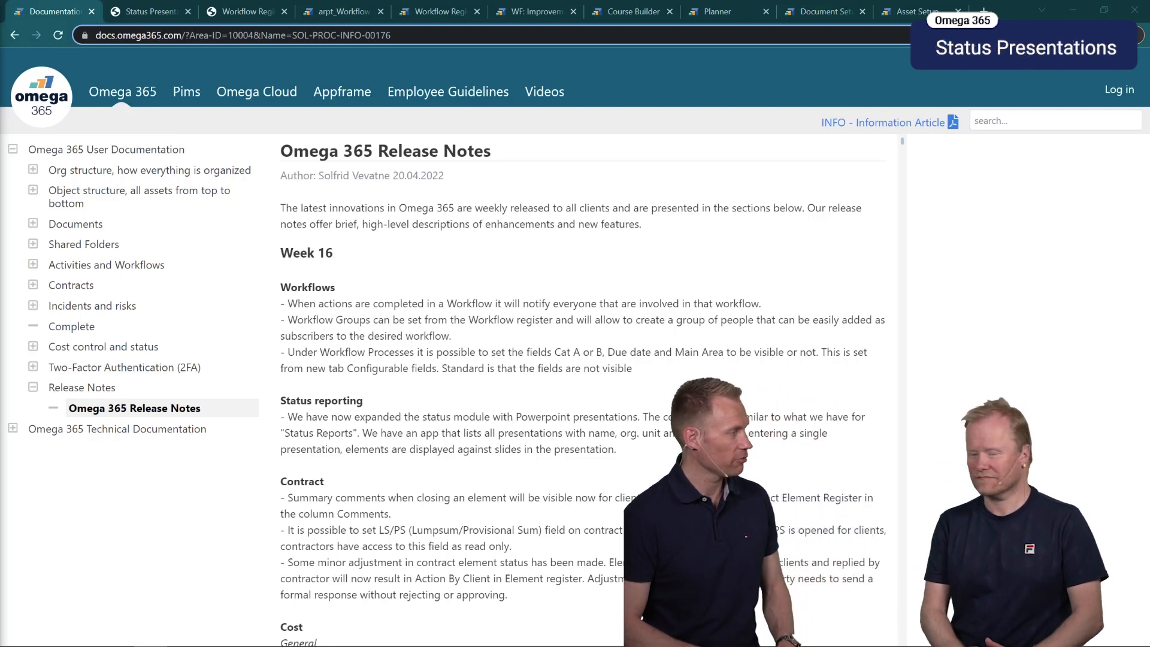
{"action": "mouse_move", "coordinate": [948, 184]}
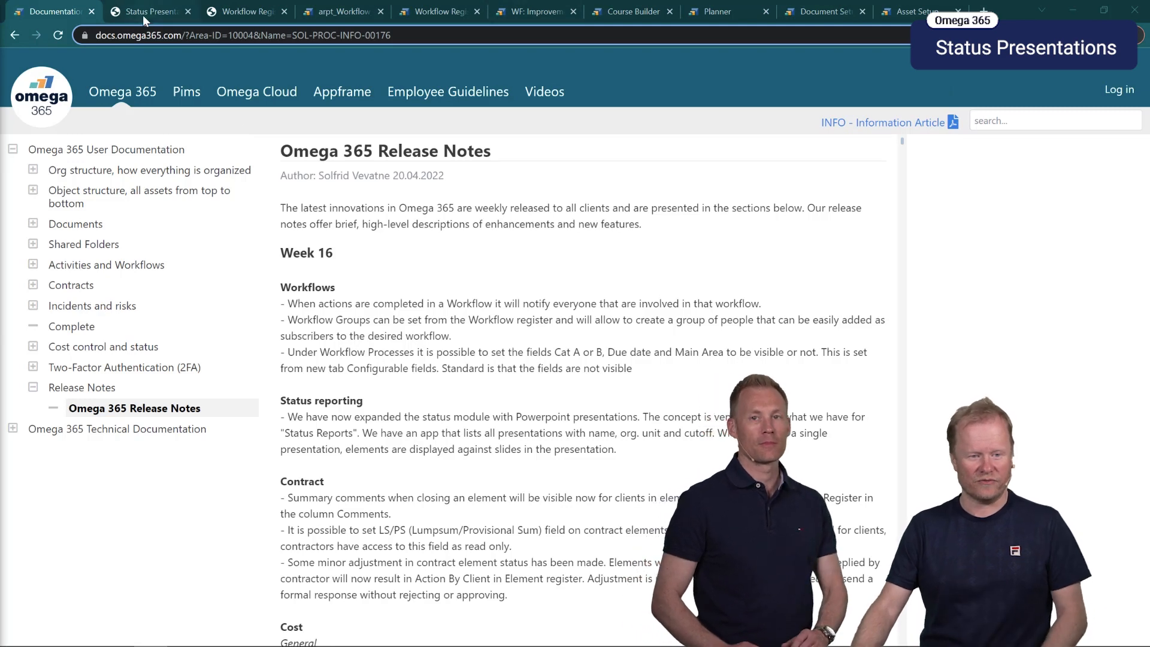
Show the 2022-03 status presentation and preview the Headcount and RiskOpportunities slides
{"action": "left_click", "coordinate": [147, 11]}
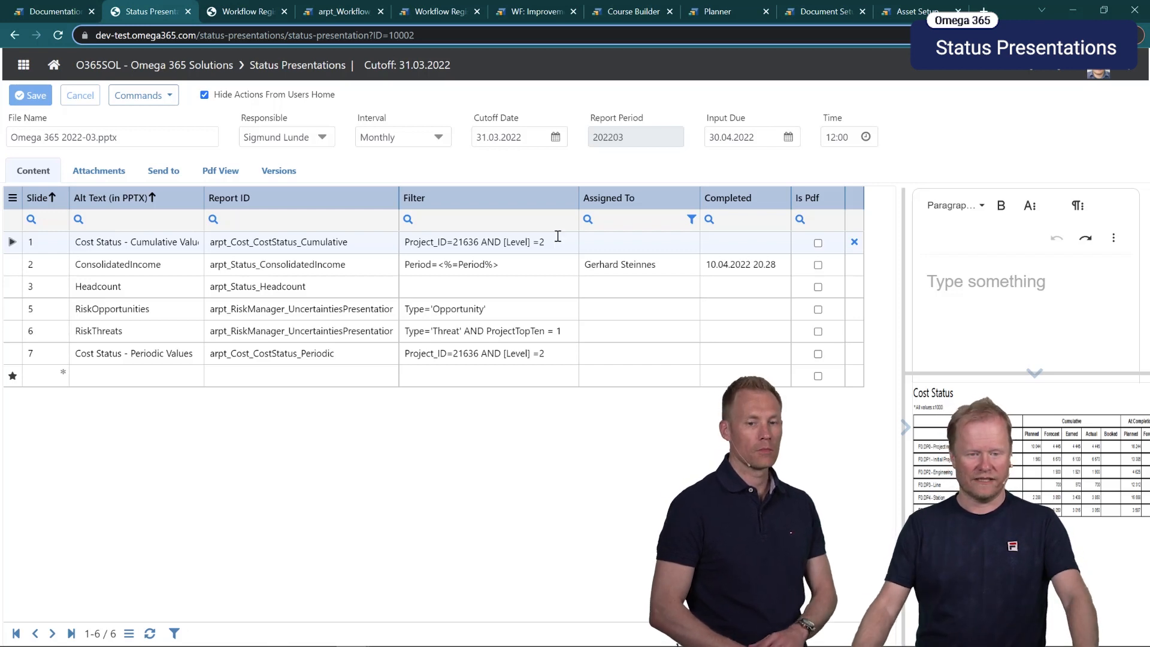
{"action": "mouse_move", "coordinate": [278, 170]}
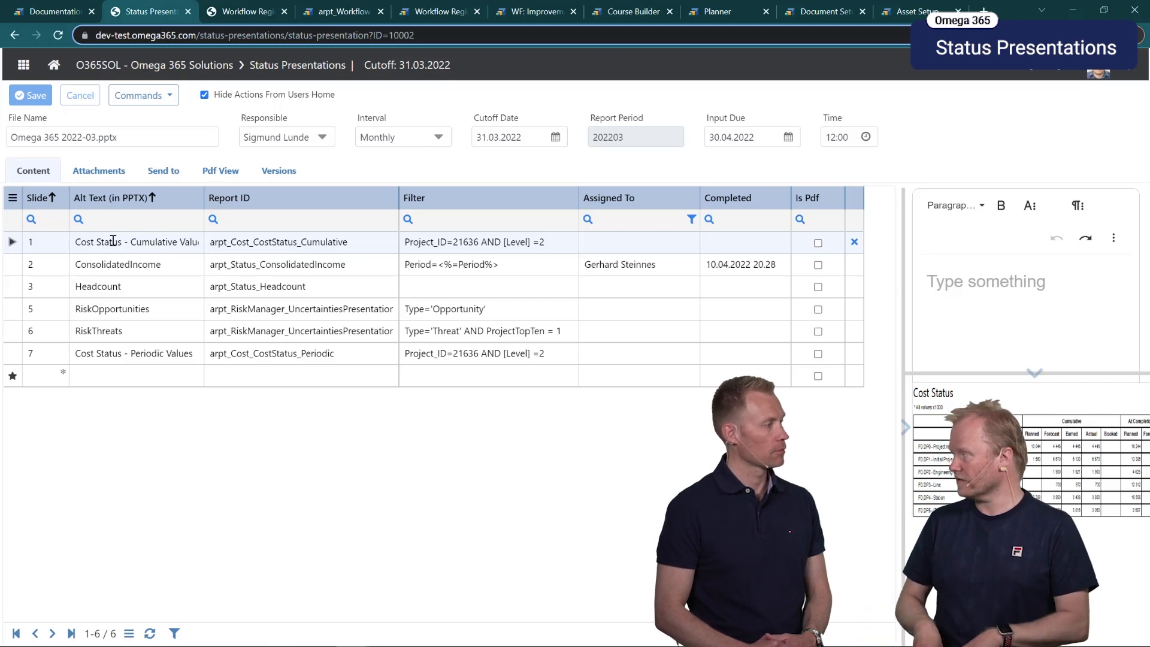
{"action": "mouse_move", "coordinate": [58, 251]}
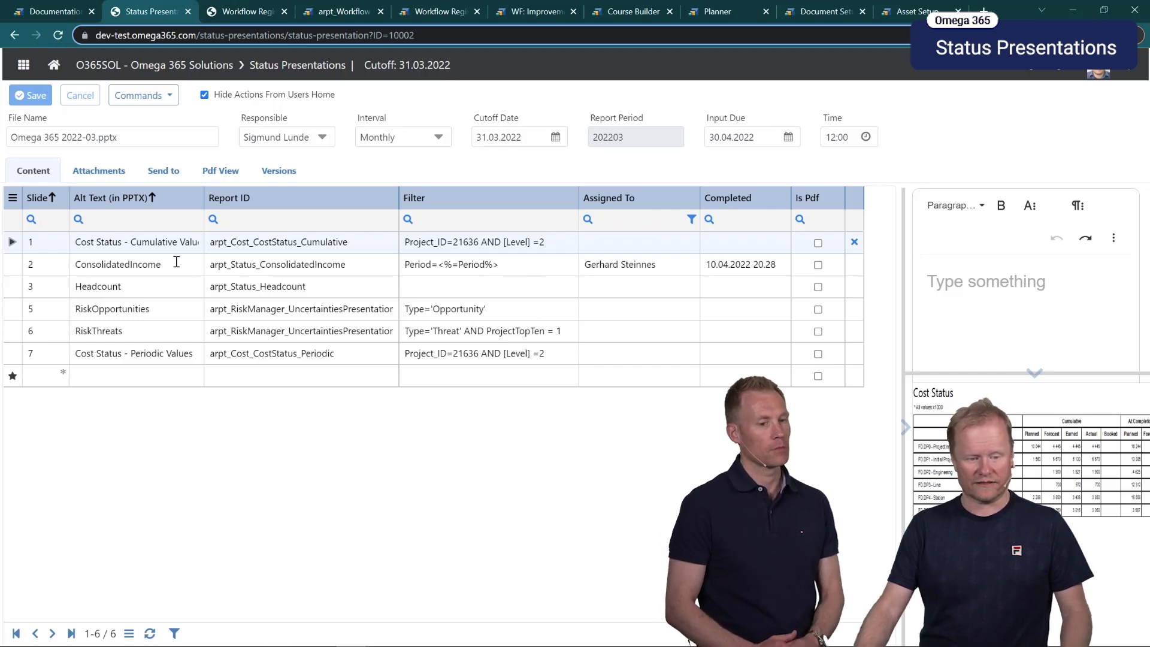
{"action": "left_click", "coordinate": [98, 287]}
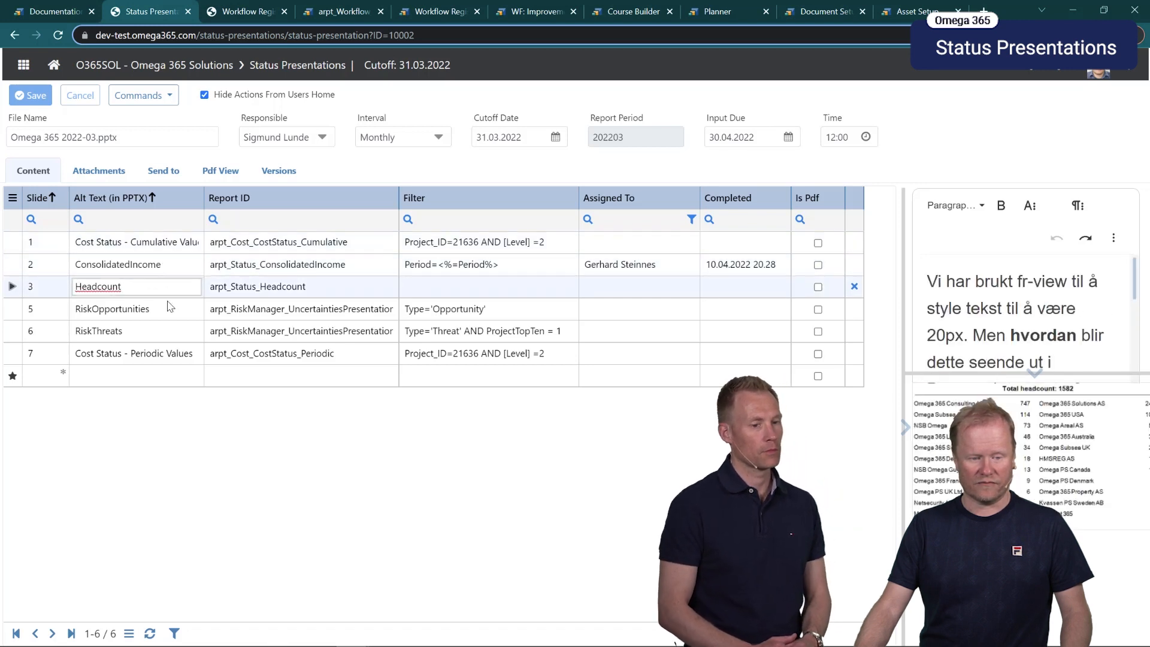
{"action": "left_click", "coordinate": [137, 309]}
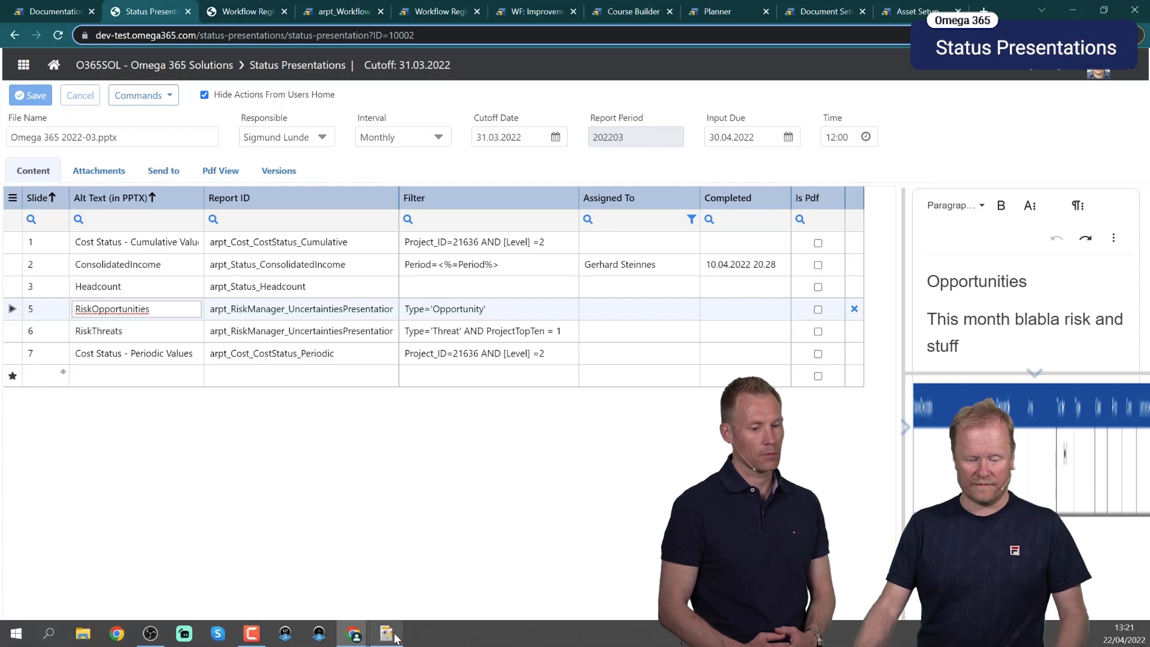
{"action": "left_click", "coordinate": [386, 633]}
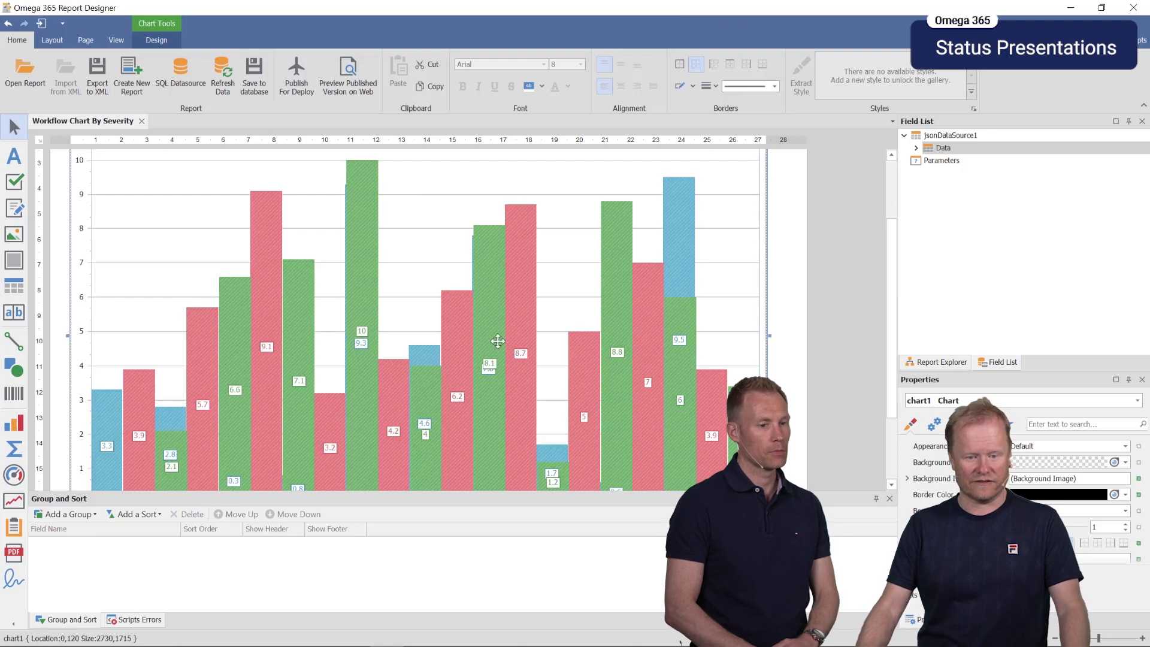
{"action": "mouse_move", "coordinate": [471, 365]}
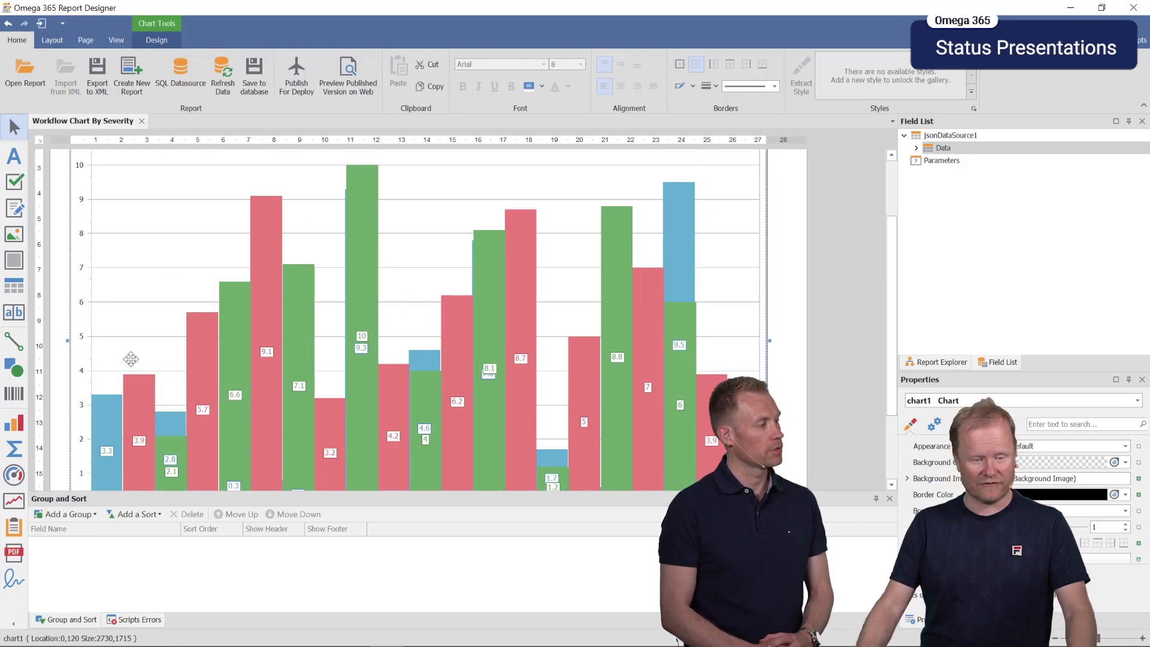
{"action": "mouse_move", "coordinate": [13, 180]}
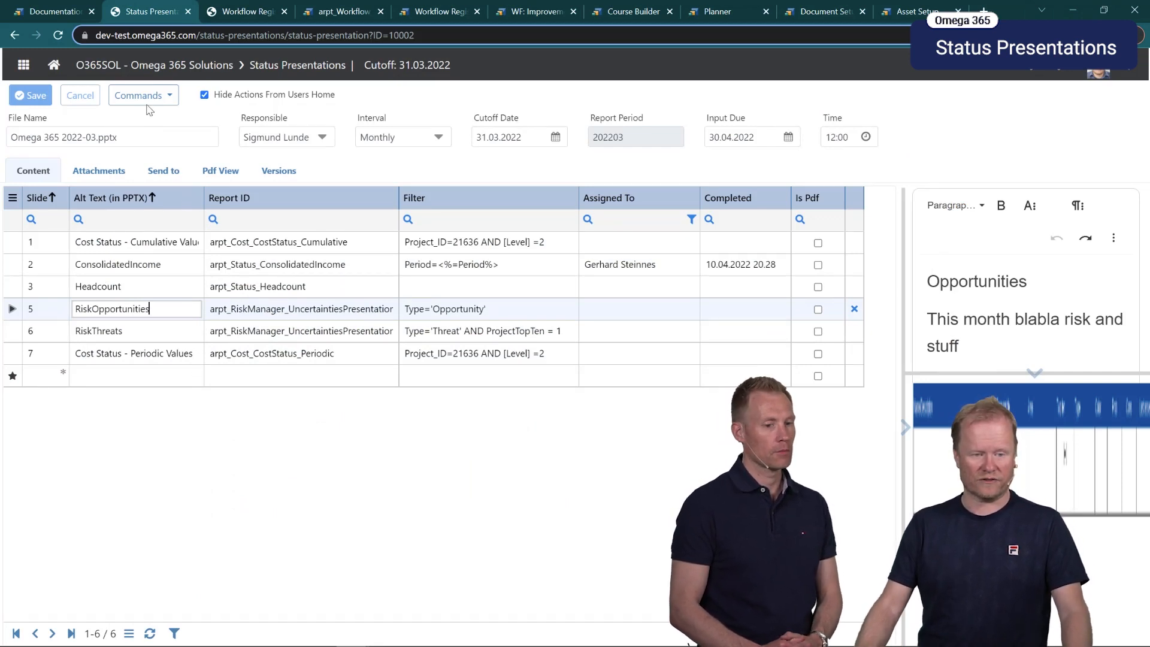
Show the presentation's commands list with editing, merging, download and publishing options
{"action": "left_click", "coordinate": [138, 95]}
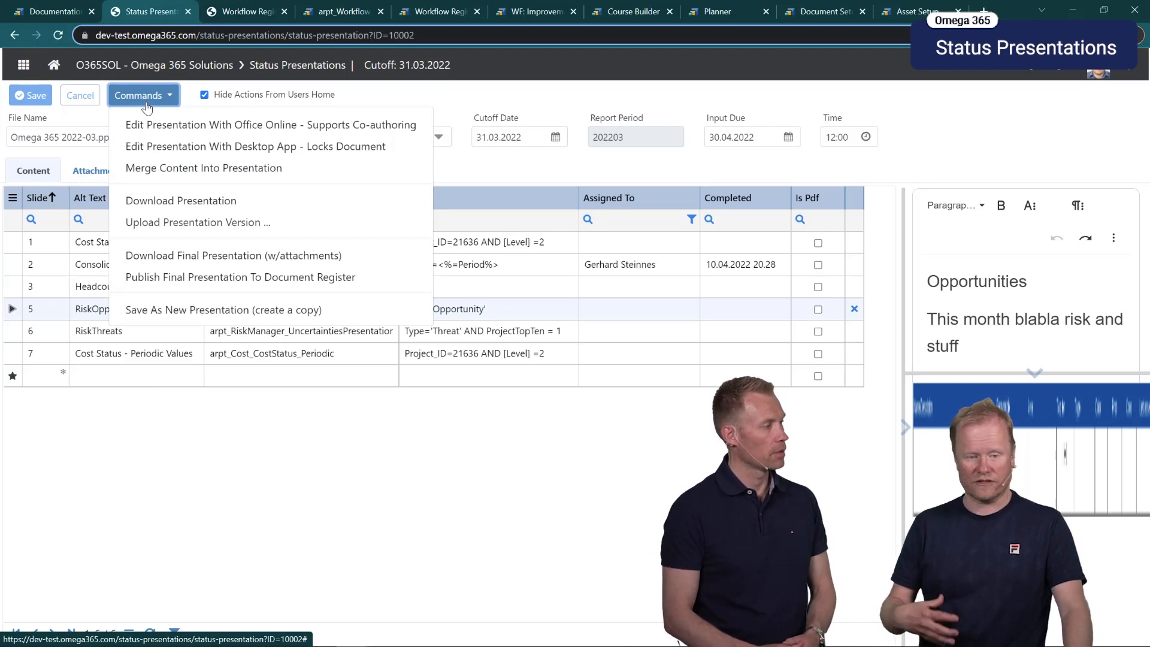
{"action": "mouse_move", "coordinate": [155, 168]}
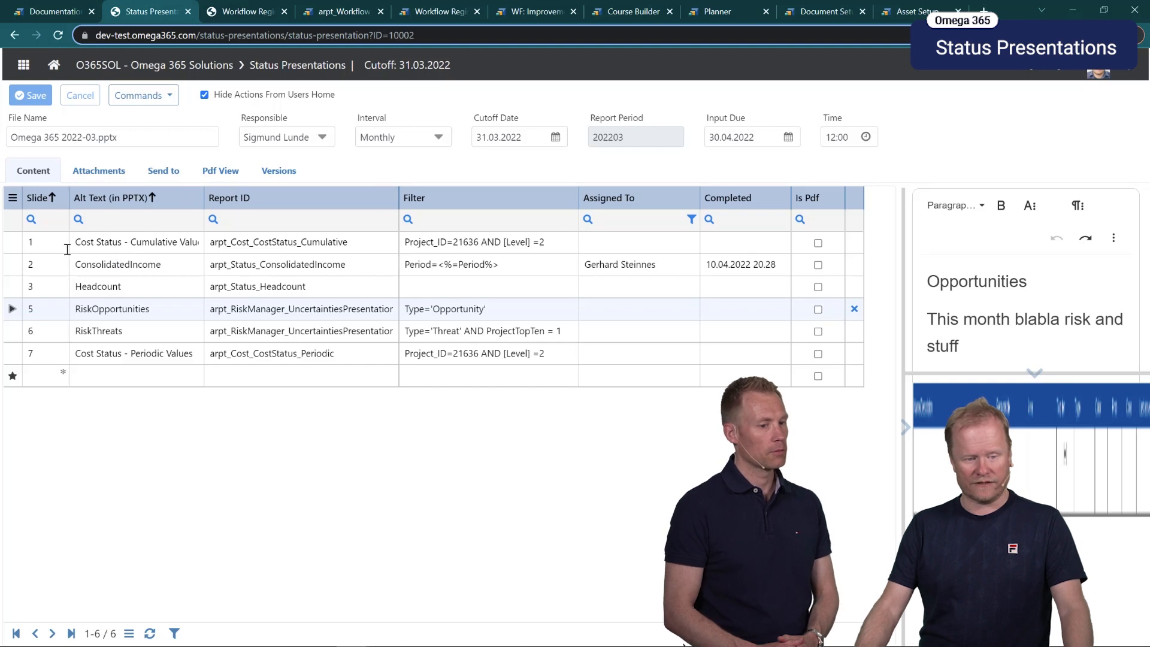
{"action": "mouse_move", "coordinate": [206, 257]}
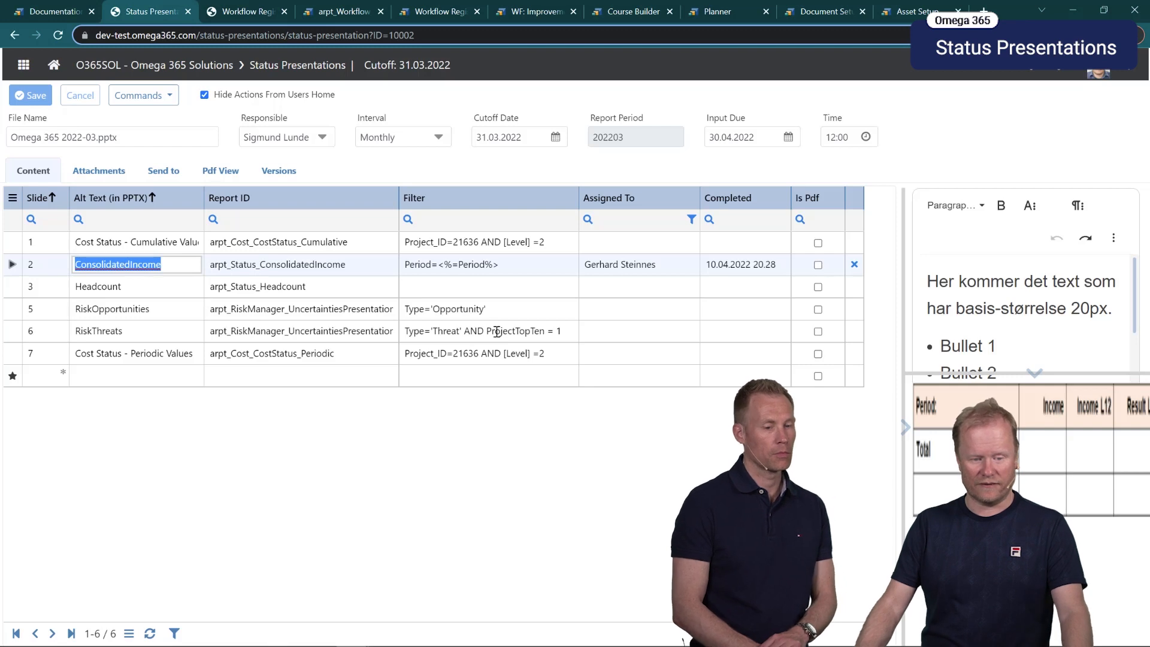
{"action": "mouse_move", "coordinate": [409, 516]}
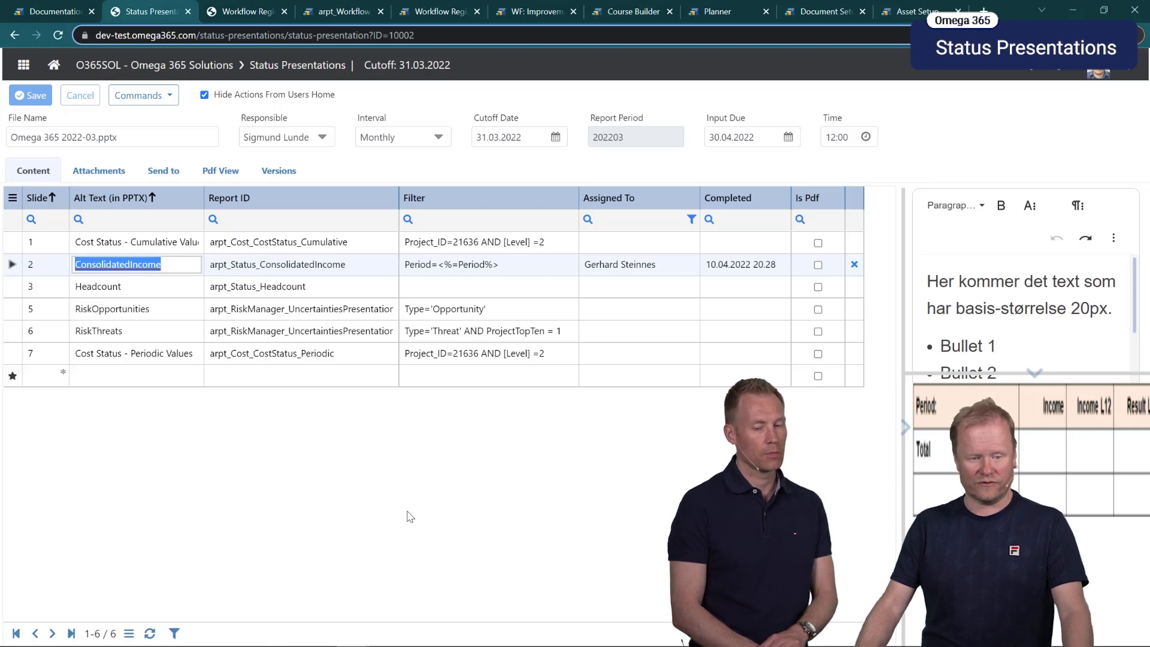
{"action": "mouse_move", "coordinate": [355, 510]}
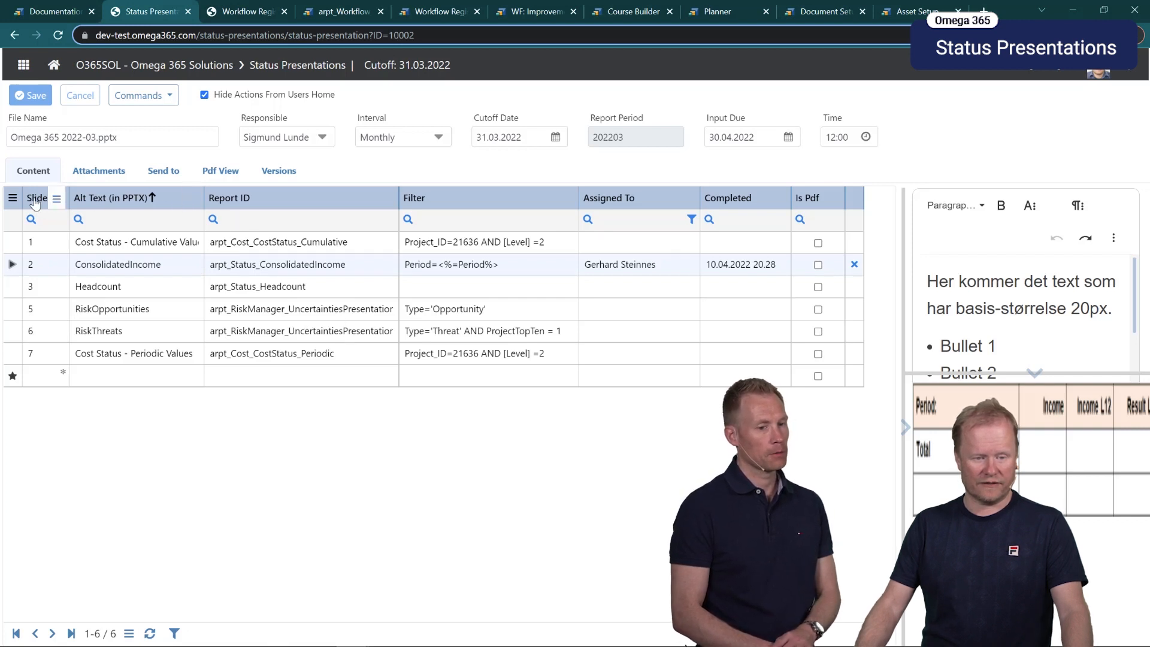
Preview the presentation as a PDF, then list its single PowerPoint structures attachment
{"action": "left_click", "coordinate": [220, 170]}
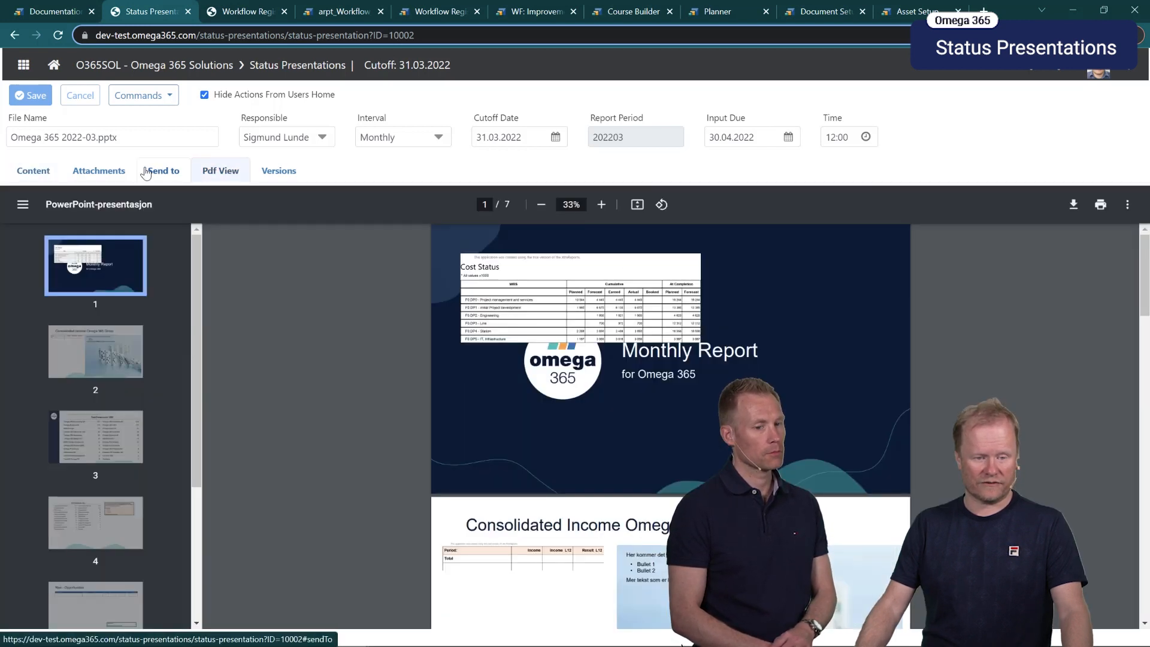
{"action": "left_click", "coordinate": [99, 170]}
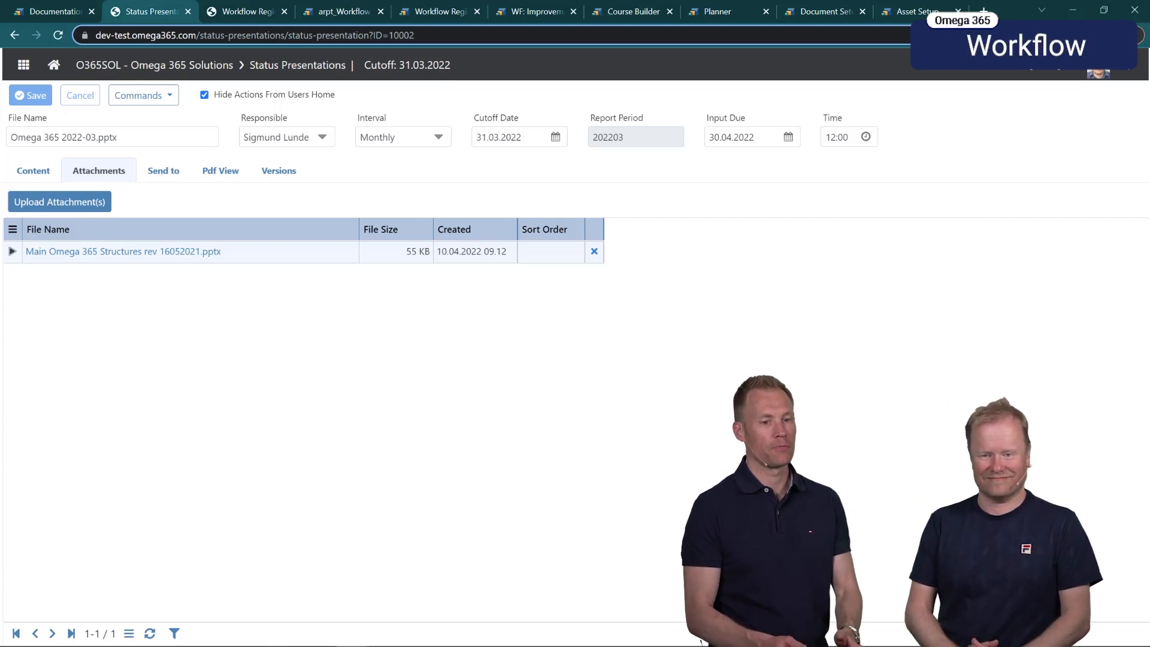
In the Workflows Register, review the Cageball Squad and Paddle Tennis groups under Manage Groups
{"action": "left_click", "coordinate": [245, 10]}
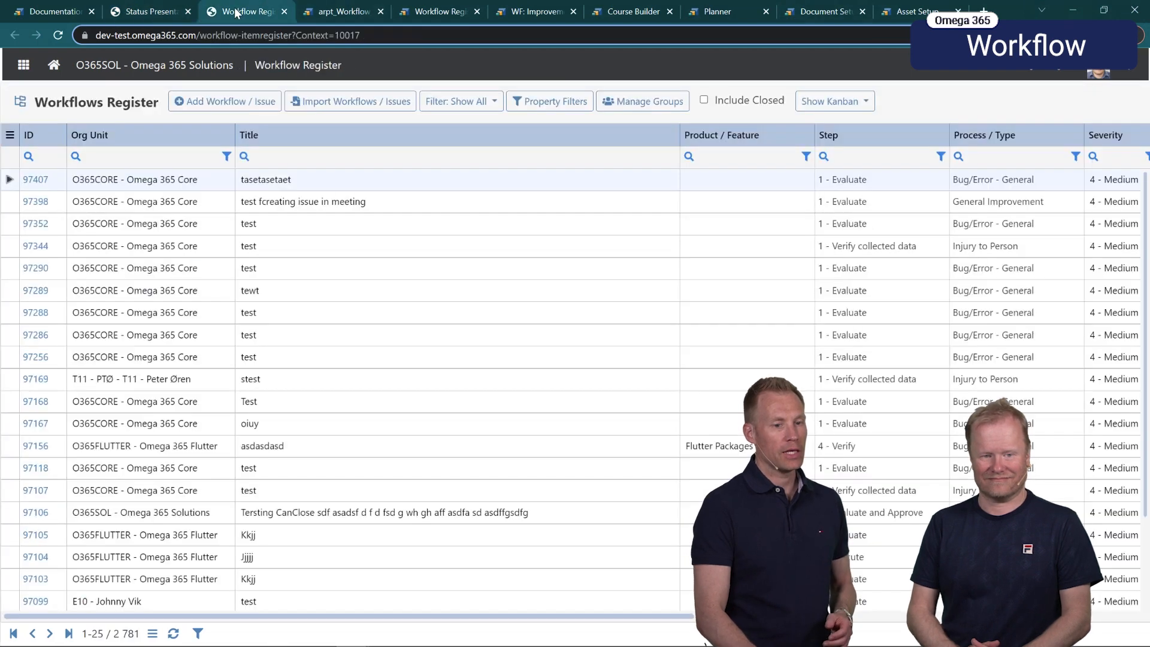
{"action": "mouse_move", "coordinate": [438, 11]}
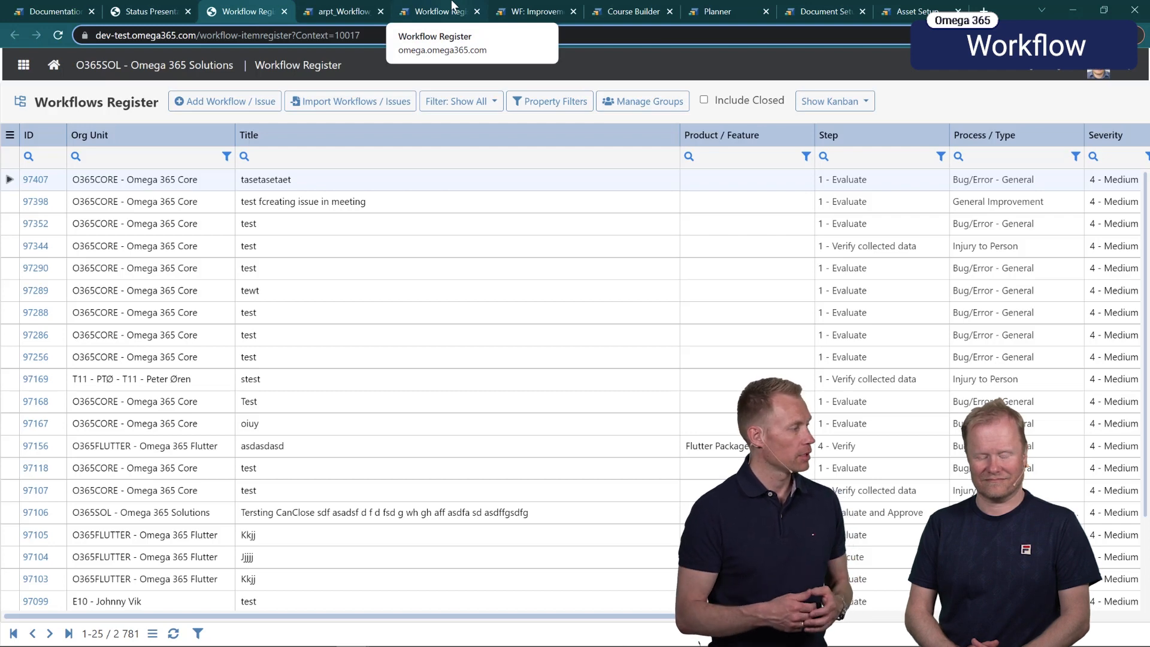
{"action": "mouse_move", "coordinate": [627, 119]}
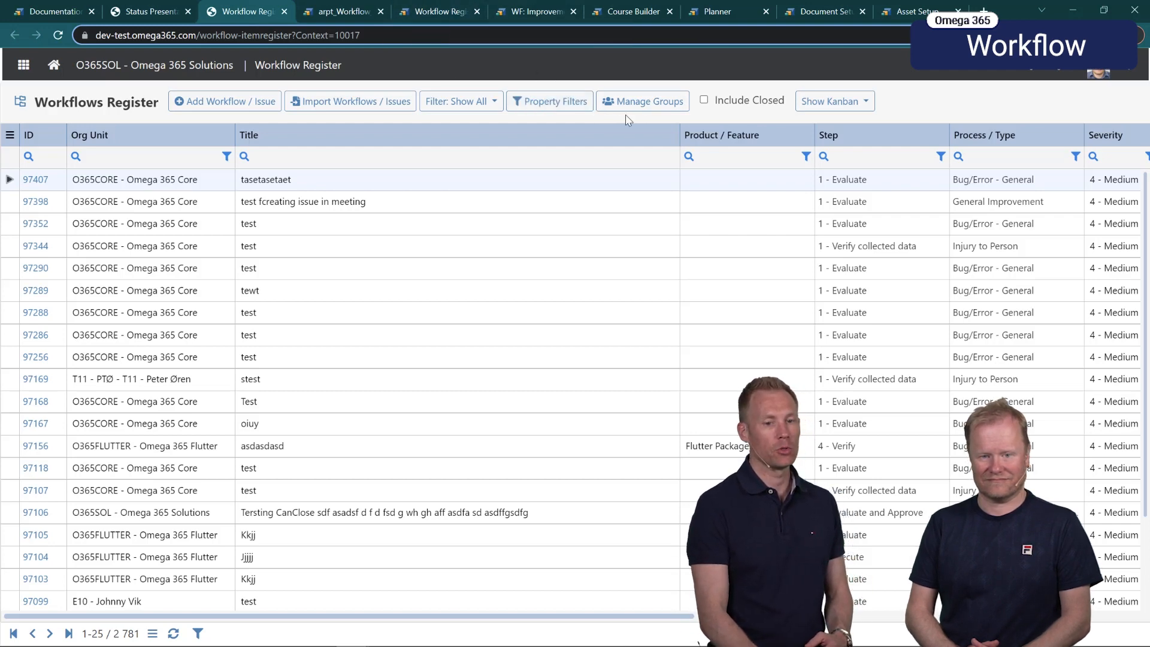
{"action": "left_click", "coordinate": [642, 101]}
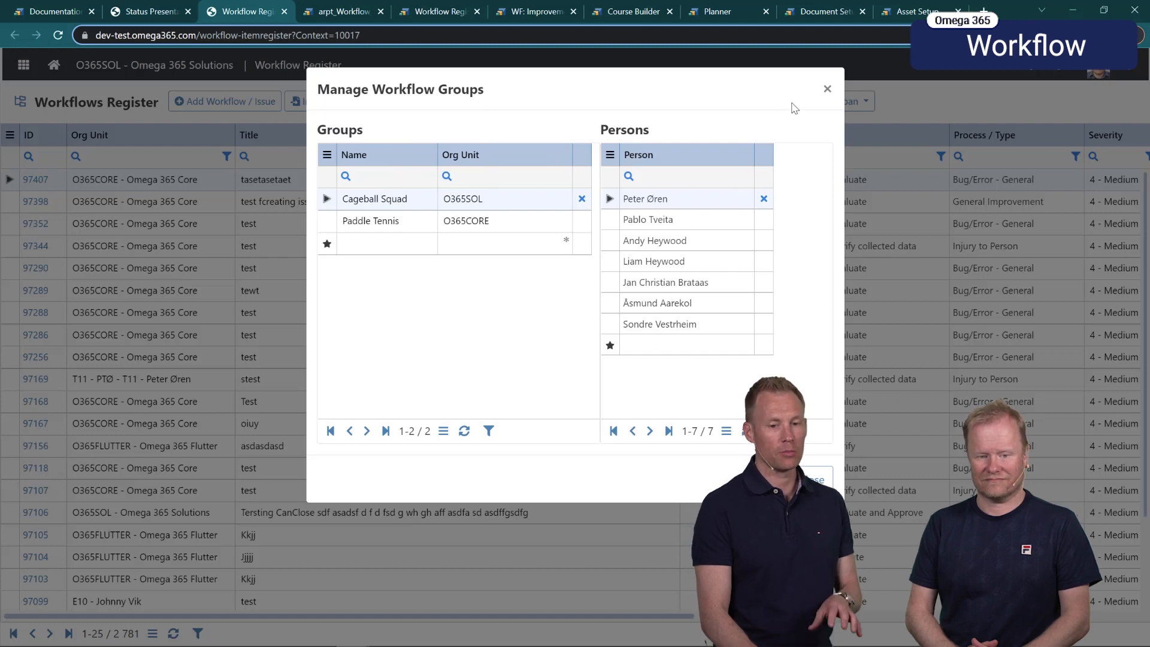
{"action": "left_click", "coordinate": [827, 88]}
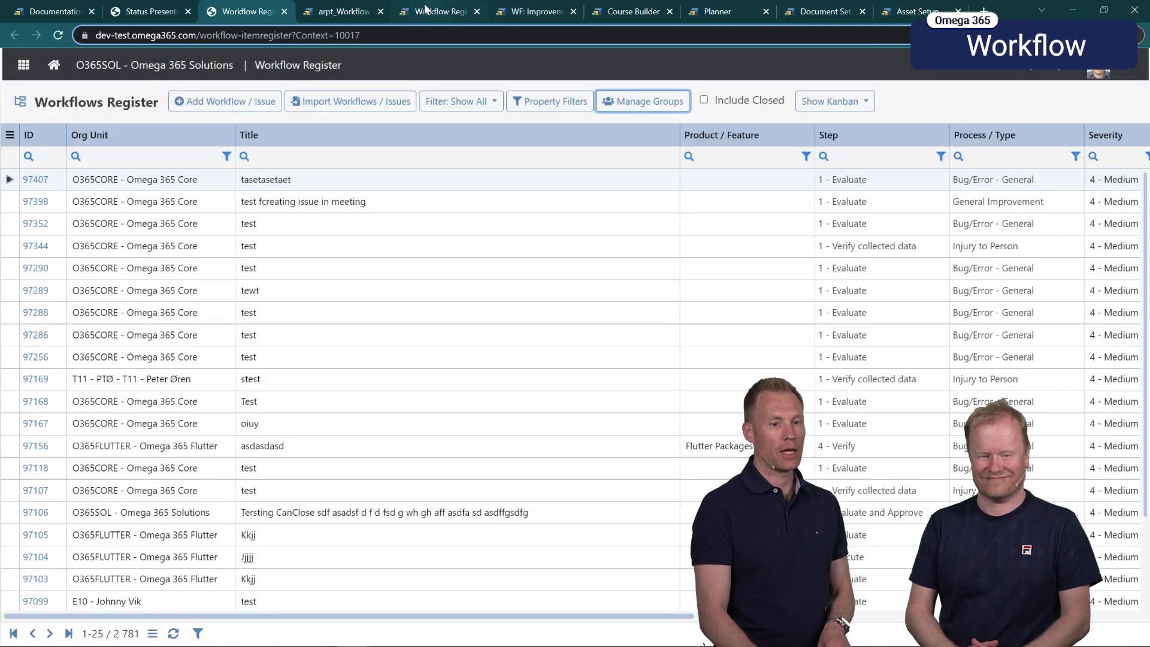
Show the 'Improvements to accounting process' workflow and share it at the Evaluate step
{"action": "left_click", "coordinate": [534, 11]}
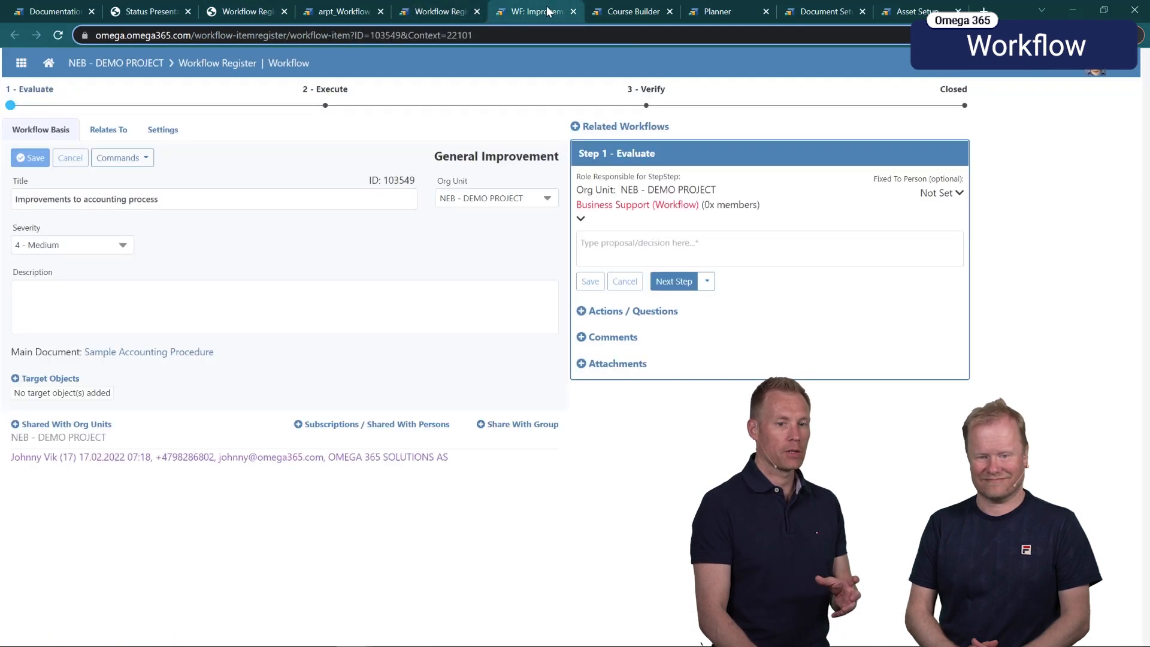
{"action": "mouse_move", "coordinate": [517, 425]}
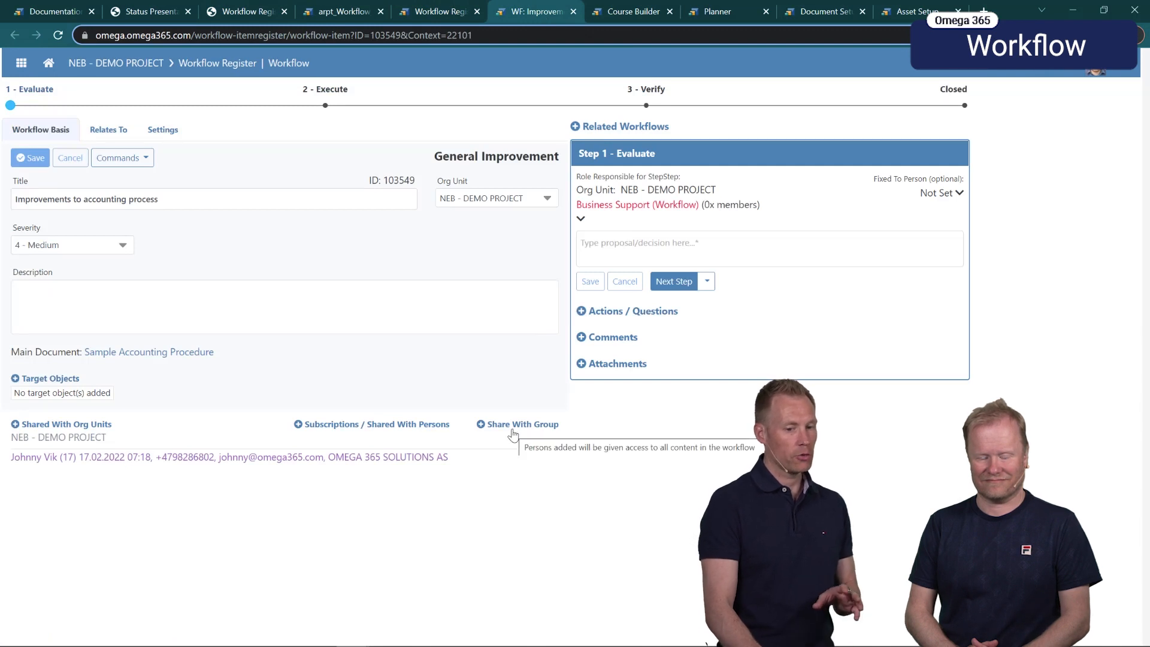
{"action": "mouse_move", "coordinate": [304, 432]}
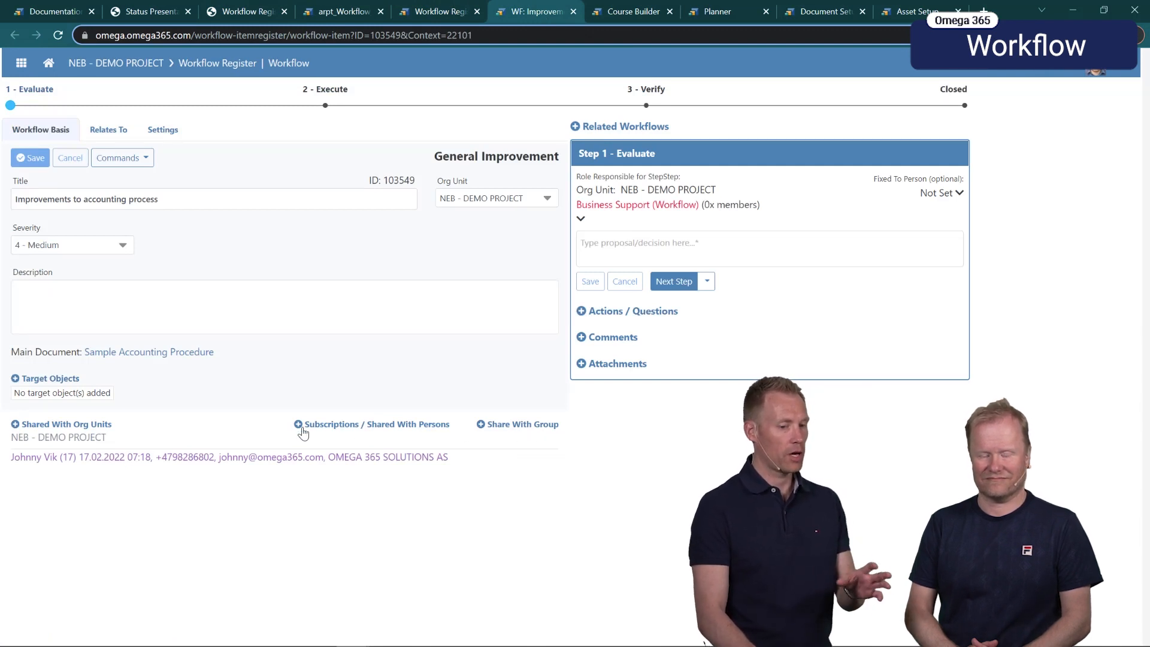
{"action": "mouse_move", "coordinate": [521, 422]}
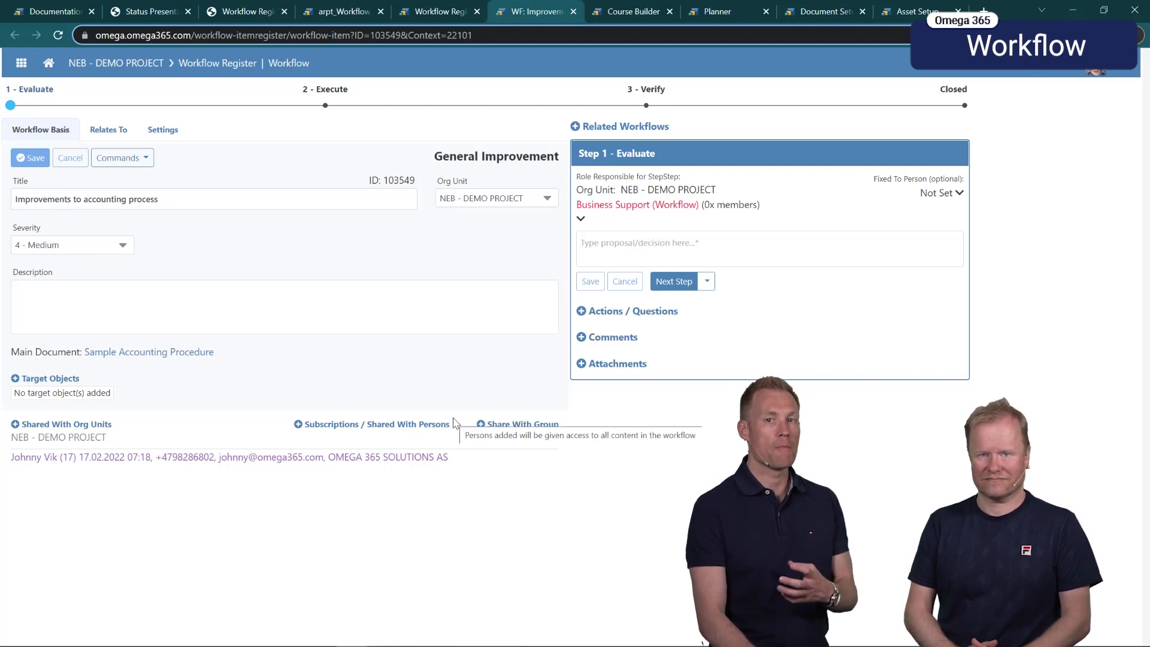
{"action": "mouse_move", "coordinate": [392, 417]}
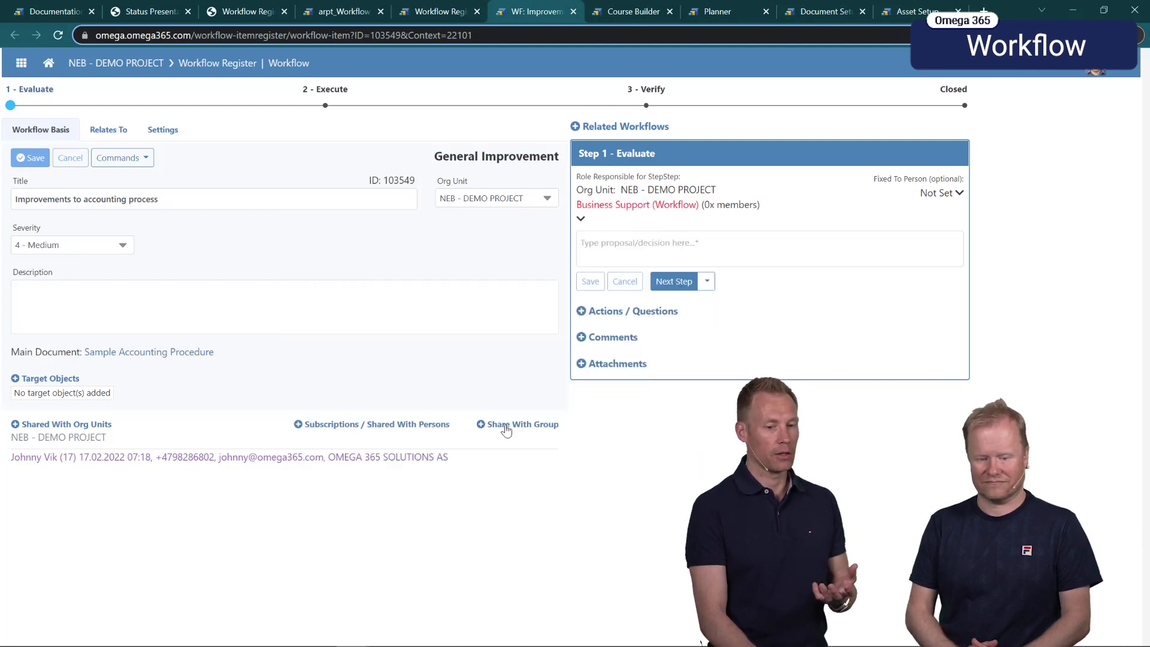
{"action": "left_click", "coordinate": [522, 424]}
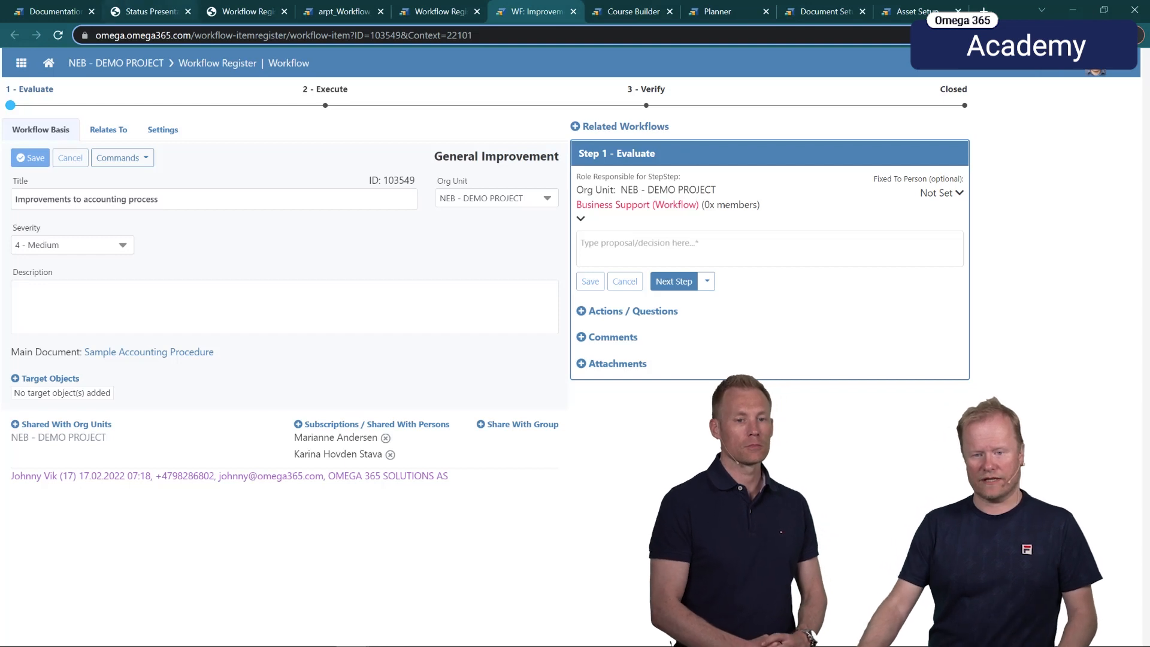
Edit the Use External Section field of '01 - Introduction' in the Course Builder
{"action": "left_click", "coordinate": [630, 11]}
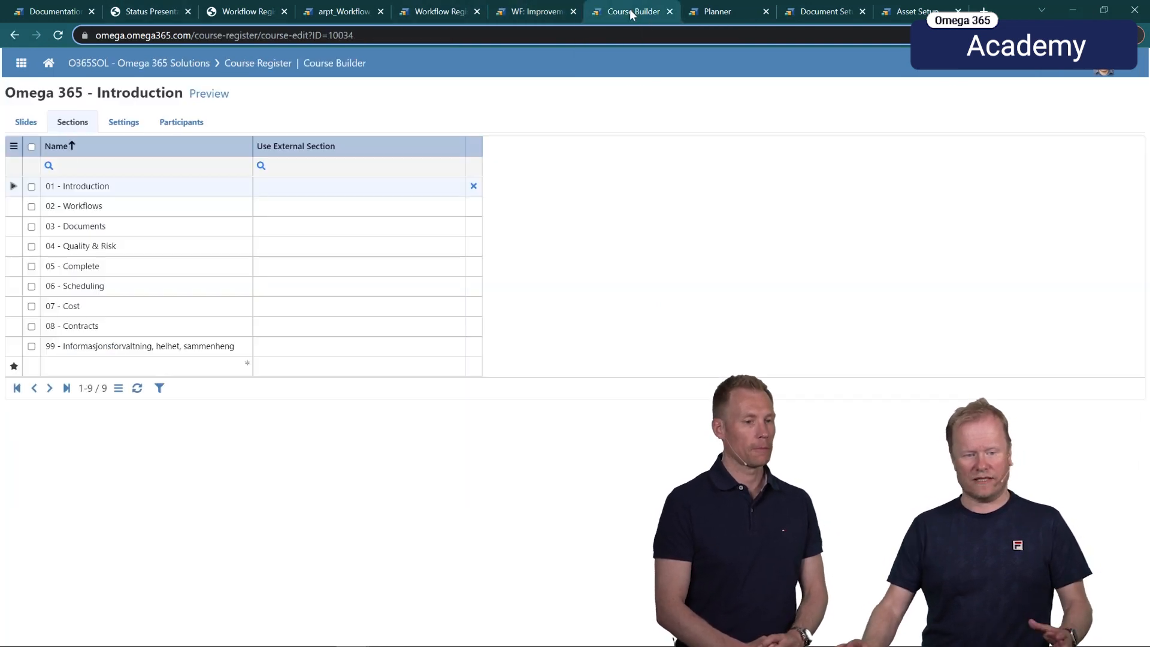
{"action": "mouse_move", "coordinate": [660, 97]}
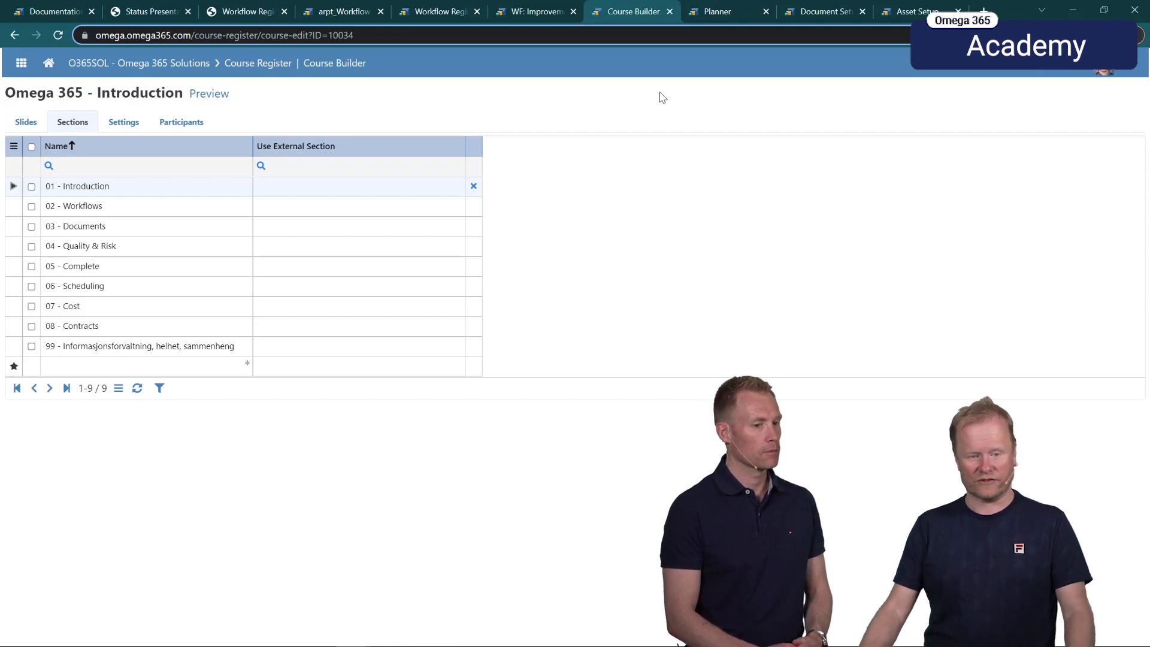
{"action": "left_click", "coordinate": [359, 185]}
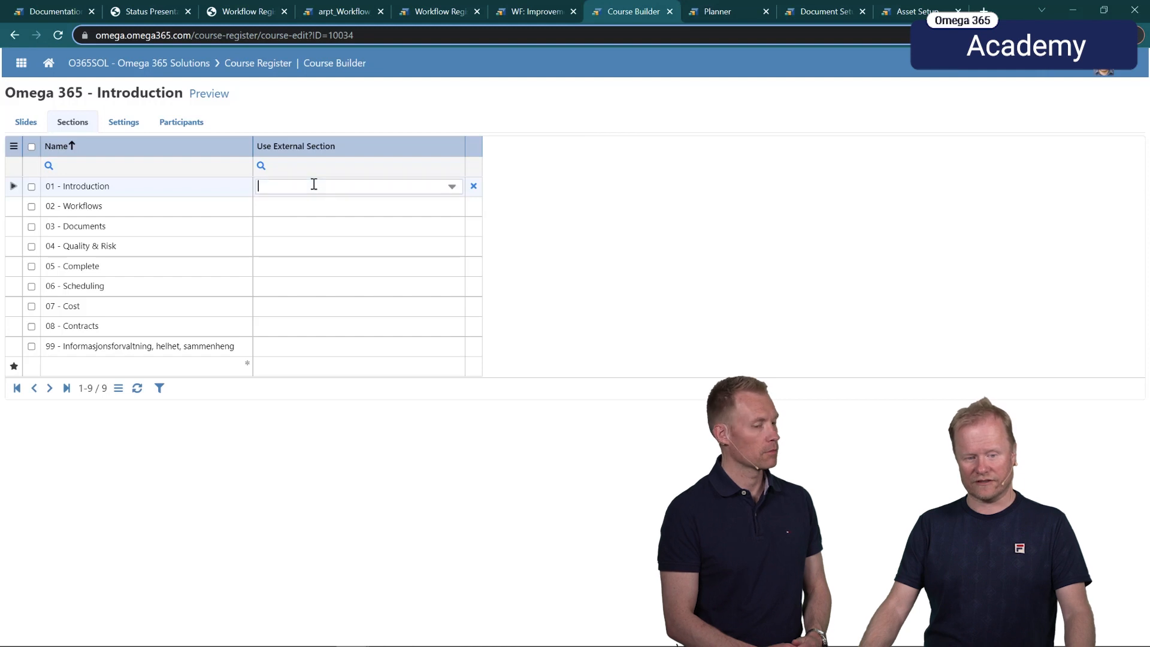
Open the external-section picker for '01 - Introduction' listing other courses' sections
{"action": "left_click", "coordinate": [451, 186]}
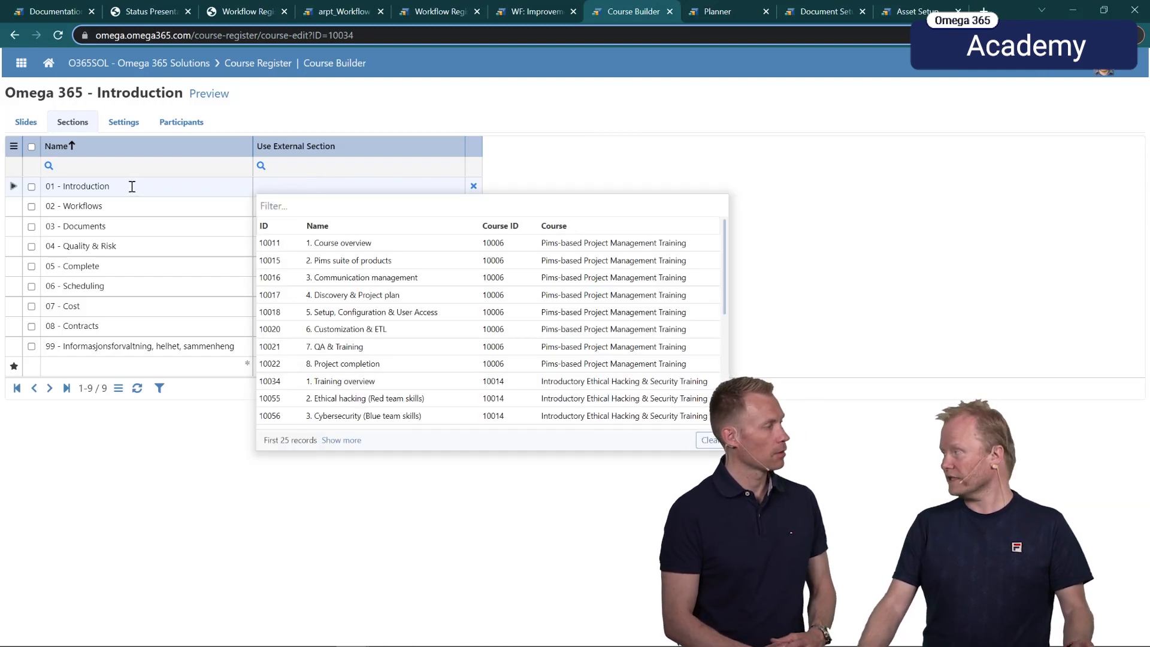
{"action": "mouse_move", "coordinate": [389, 257]}
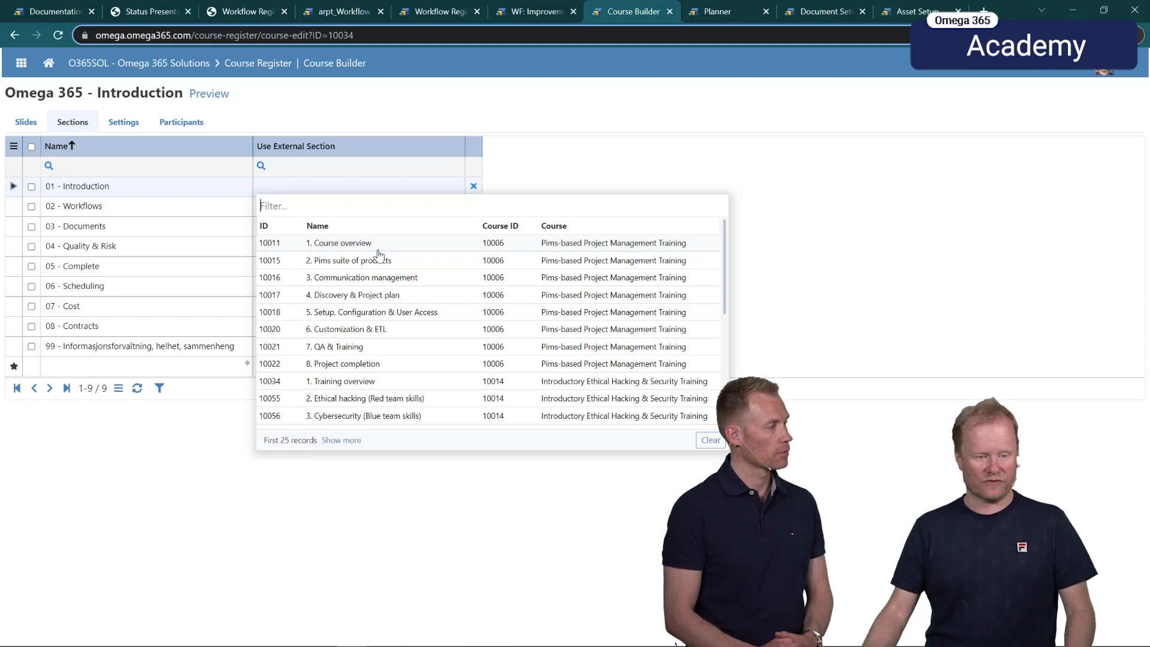
{"action": "mouse_move", "coordinate": [427, 334]}
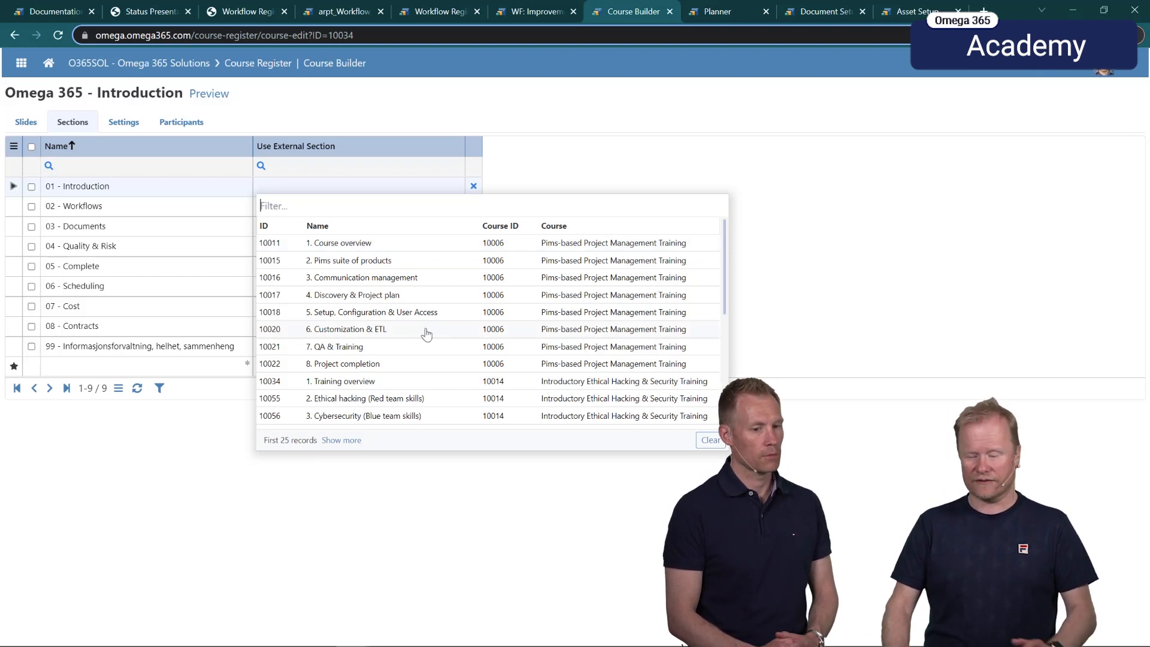
{"action": "mouse_move", "coordinate": [403, 350]}
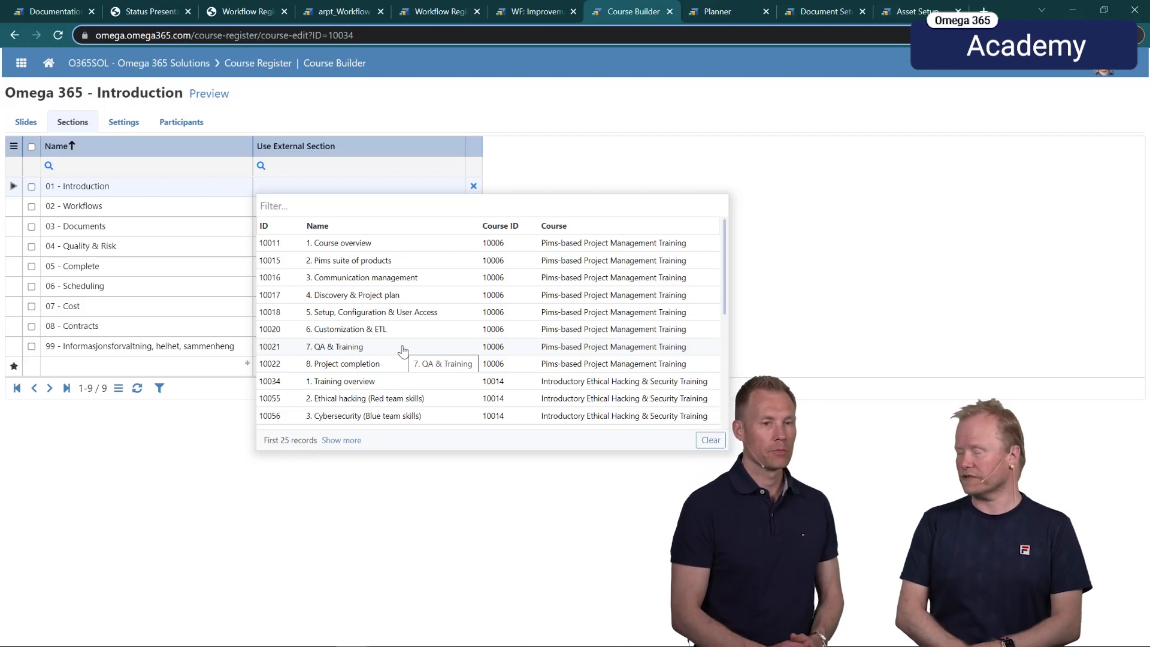
{"action": "left_click", "coordinate": [330, 206]}
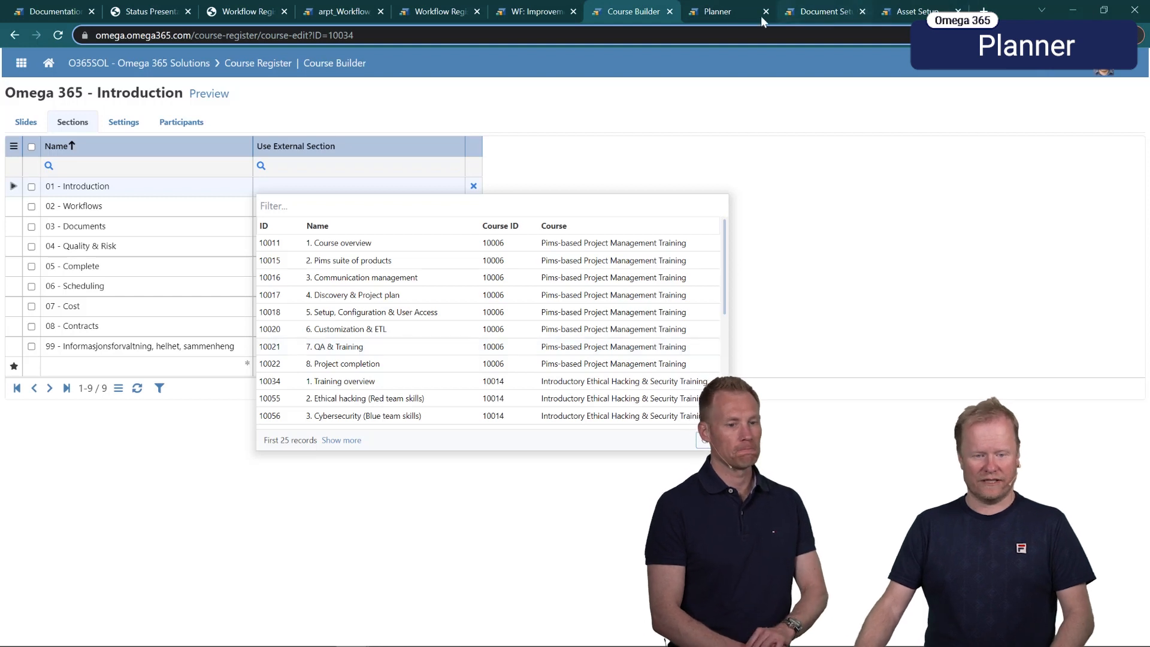
Show the Planner schedule's commands, including Import from Primavera, then close the list
{"action": "left_click", "coordinate": [715, 11]}
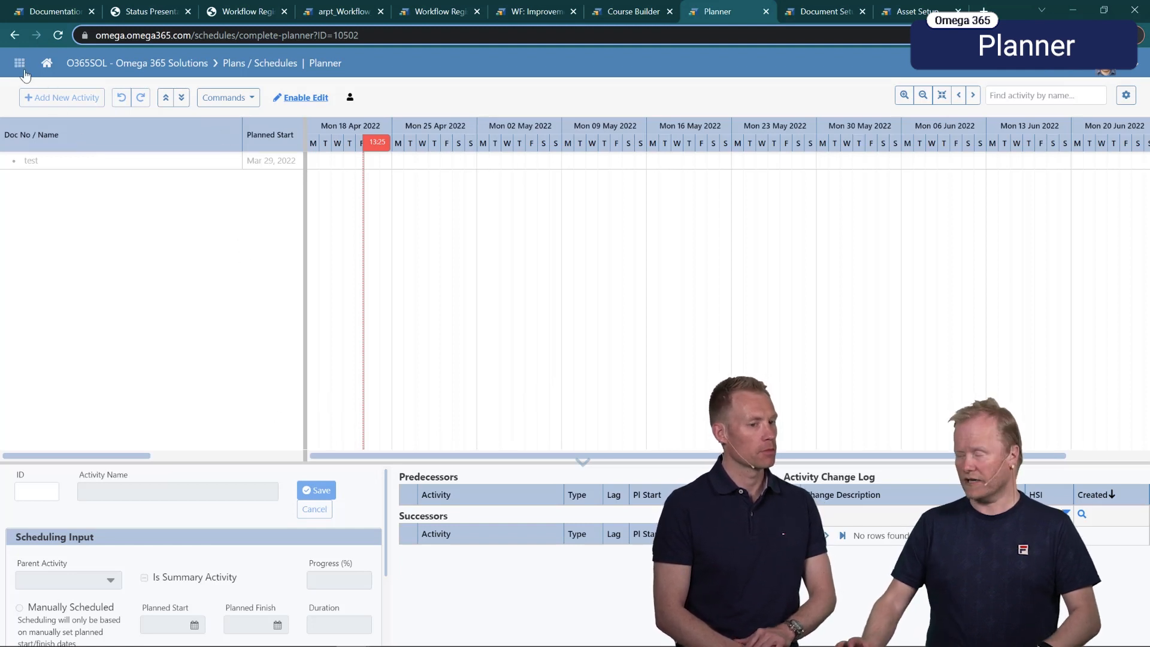
{"action": "mouse_move", "coordinate": [20, 63]}
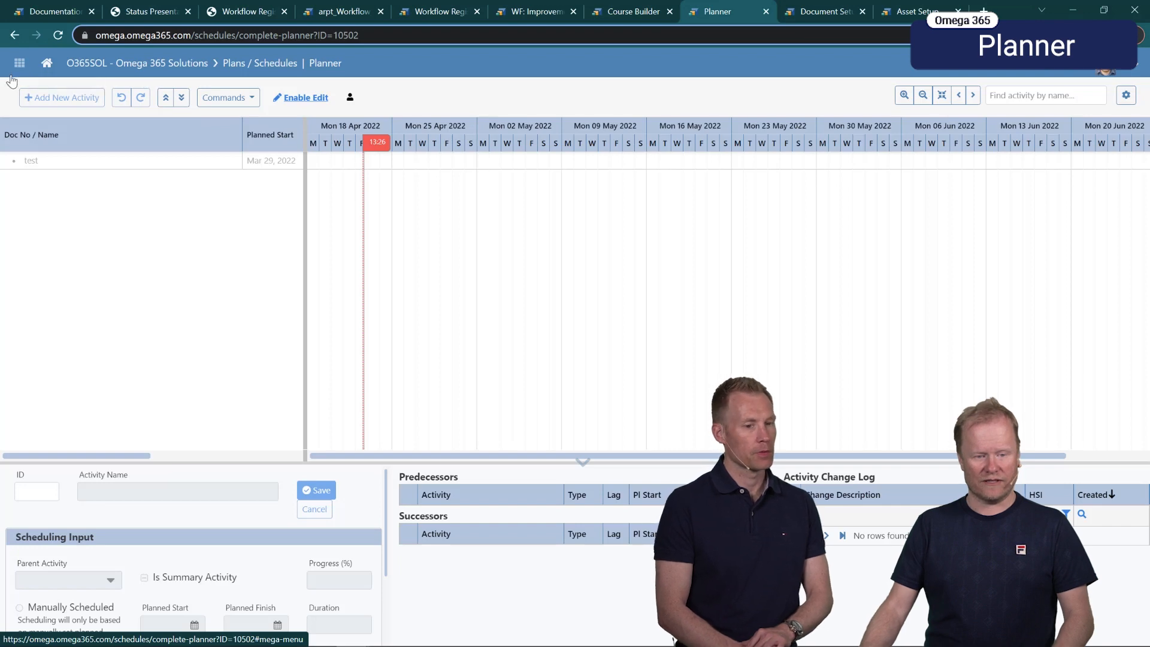
{"action": "left_click", "coordinate": [228, 97]}
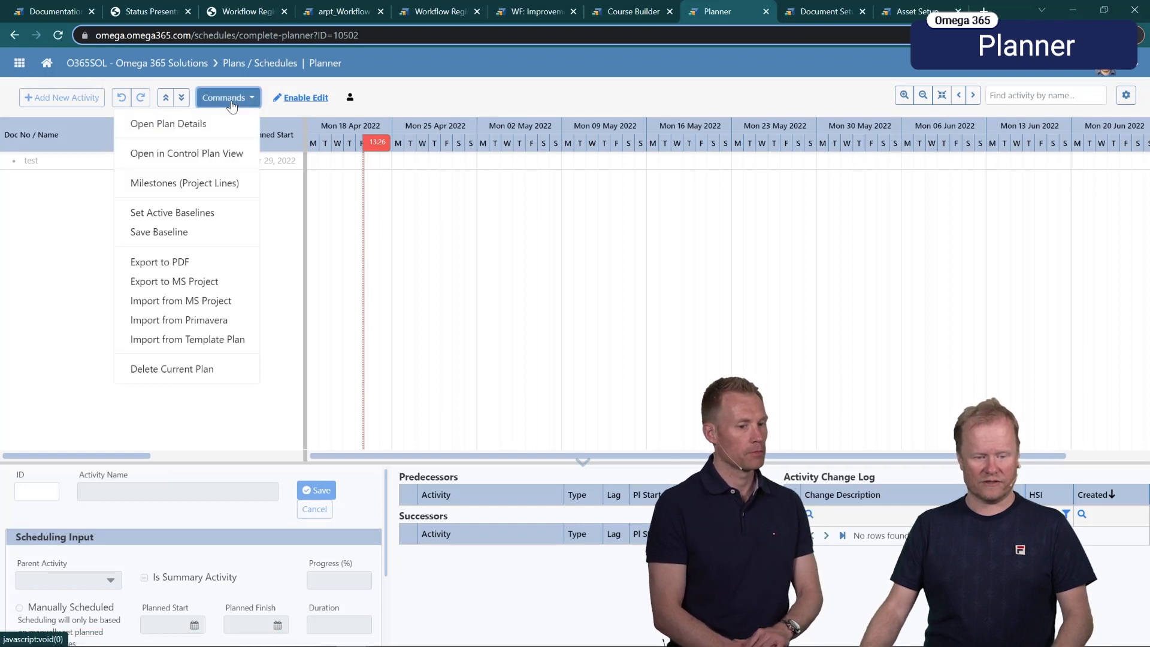
{"action": "left_click", "coordinate": [181, 301]}
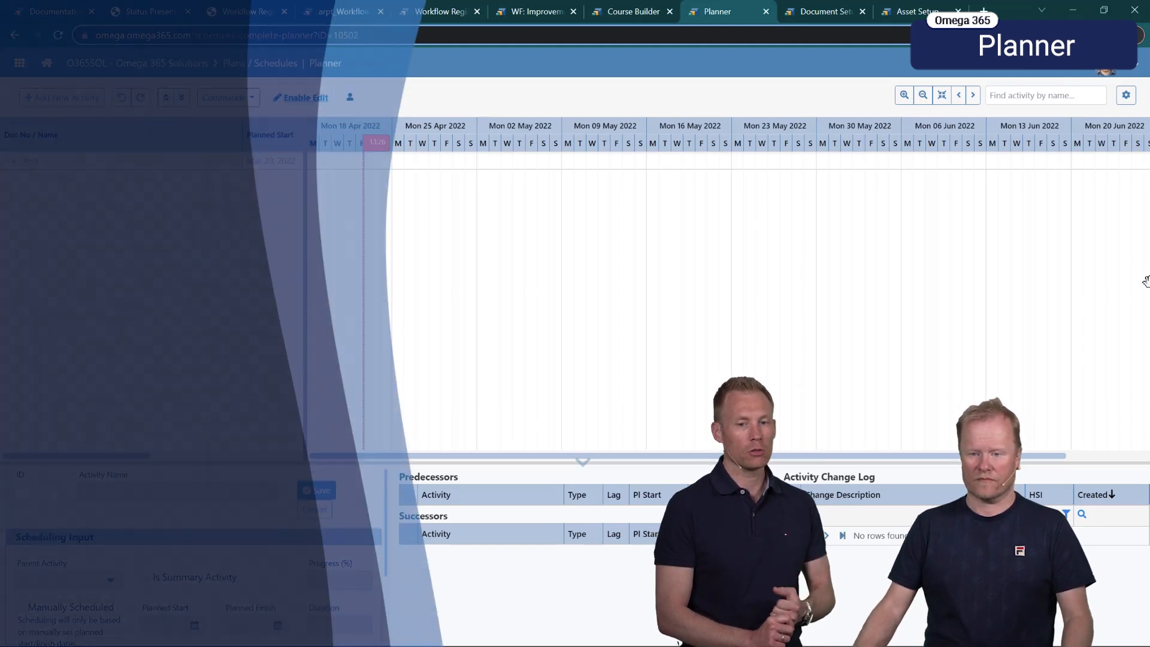
Add a 'Certifications' code type in Document Setup
{"action": "left_click", "coordinate": [748, 12]}
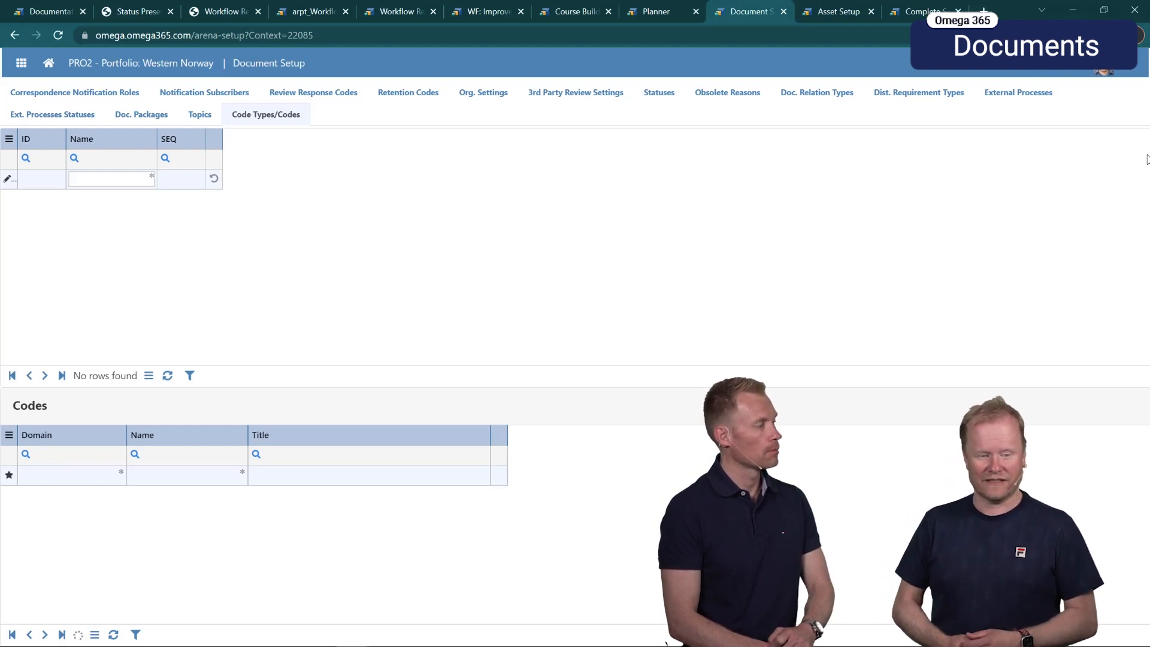
{"action": "left_click", "coordinate": [110, 179]}
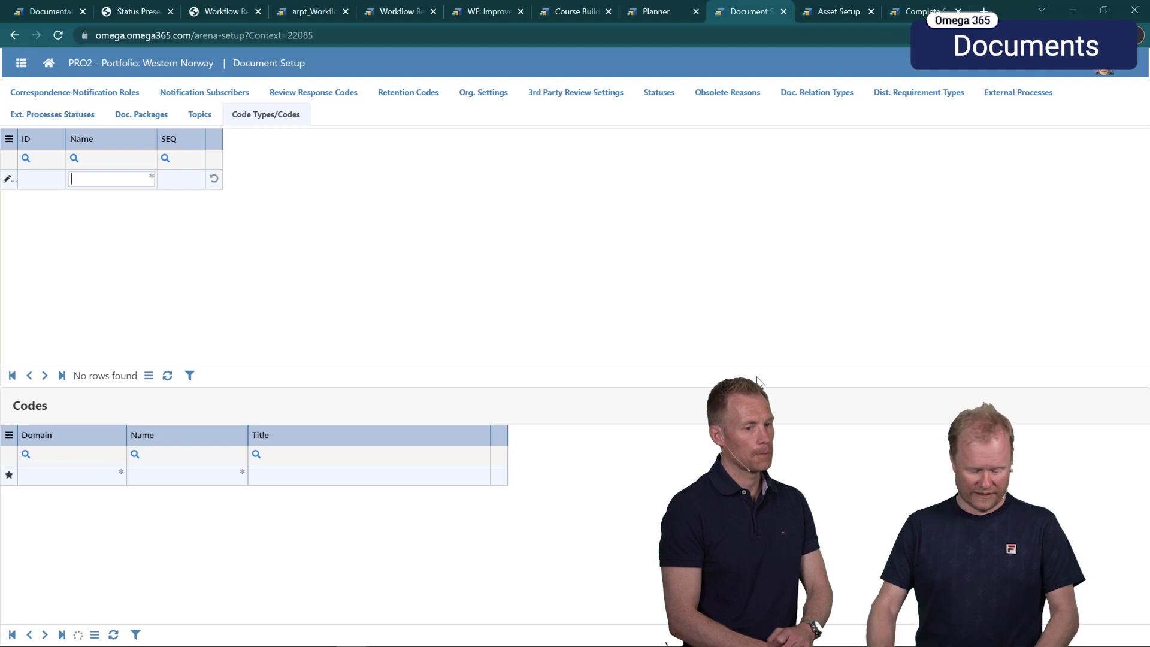
{"action": "type", "text": "Cer"}
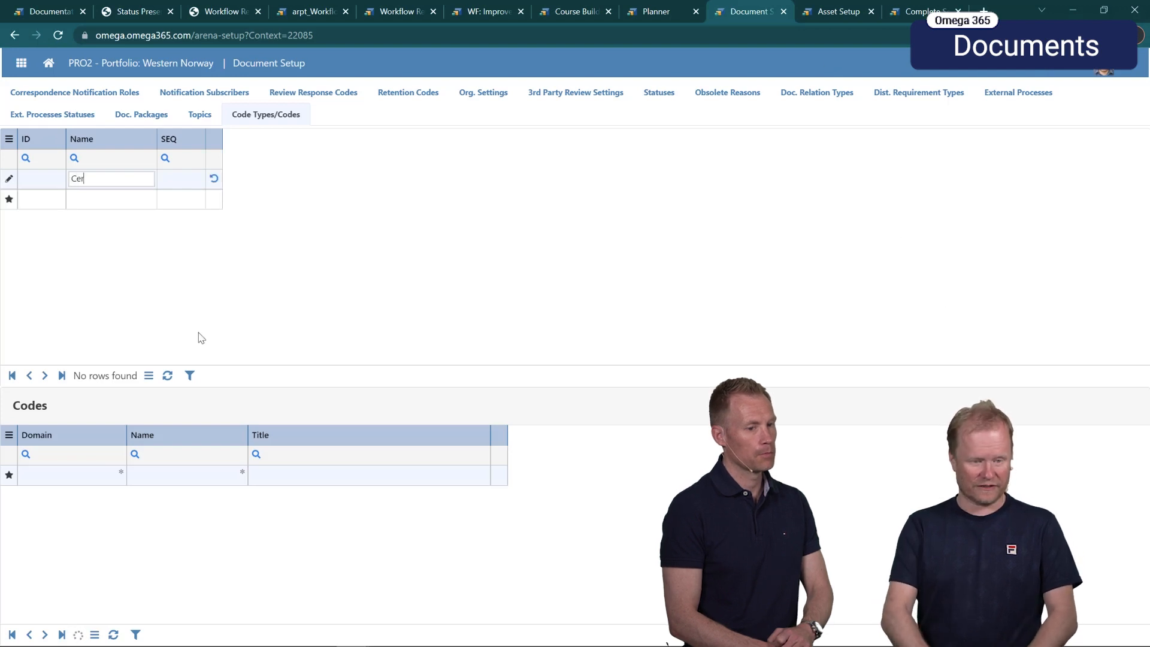
{"action": "type", "text": "tifications"}
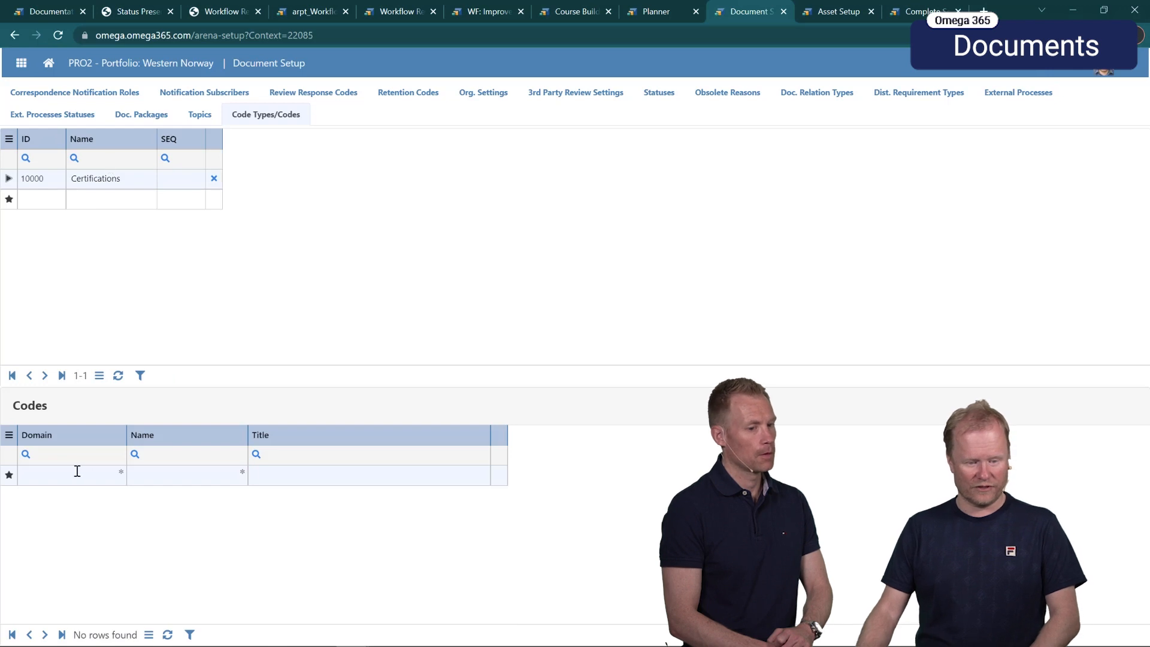
Add the code 'ISO 92311' with domain IHP under Certifications
{"action": "left_click", "coordinate": [73, 475]}
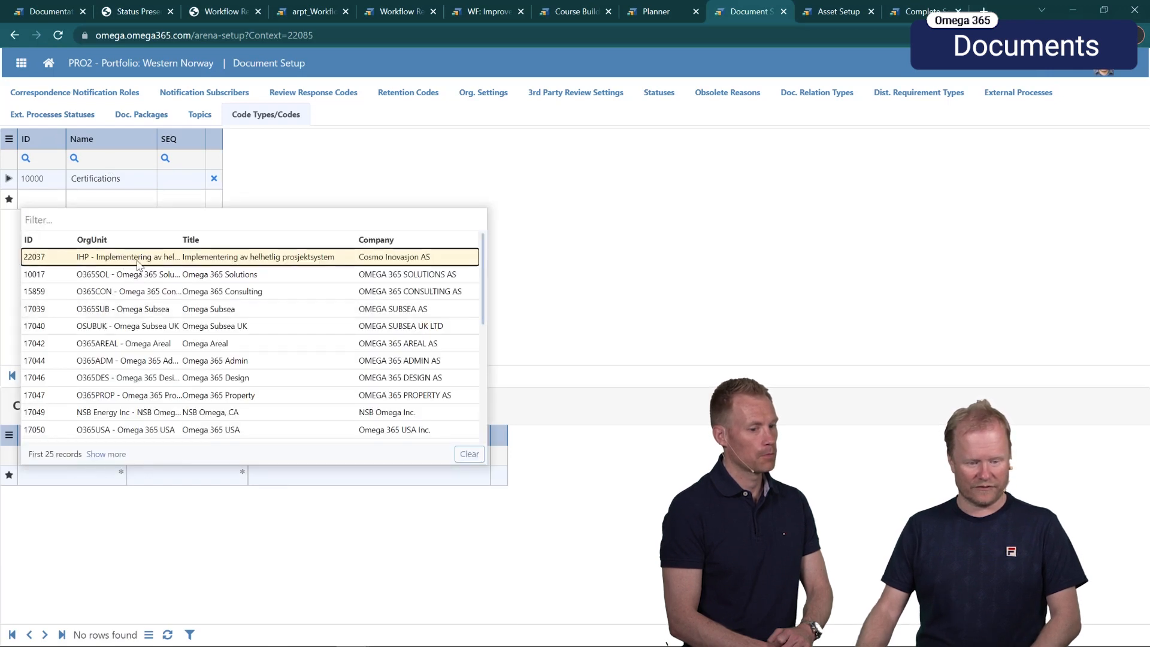
{"action": "left_click", "coordinate": [125, 257]}
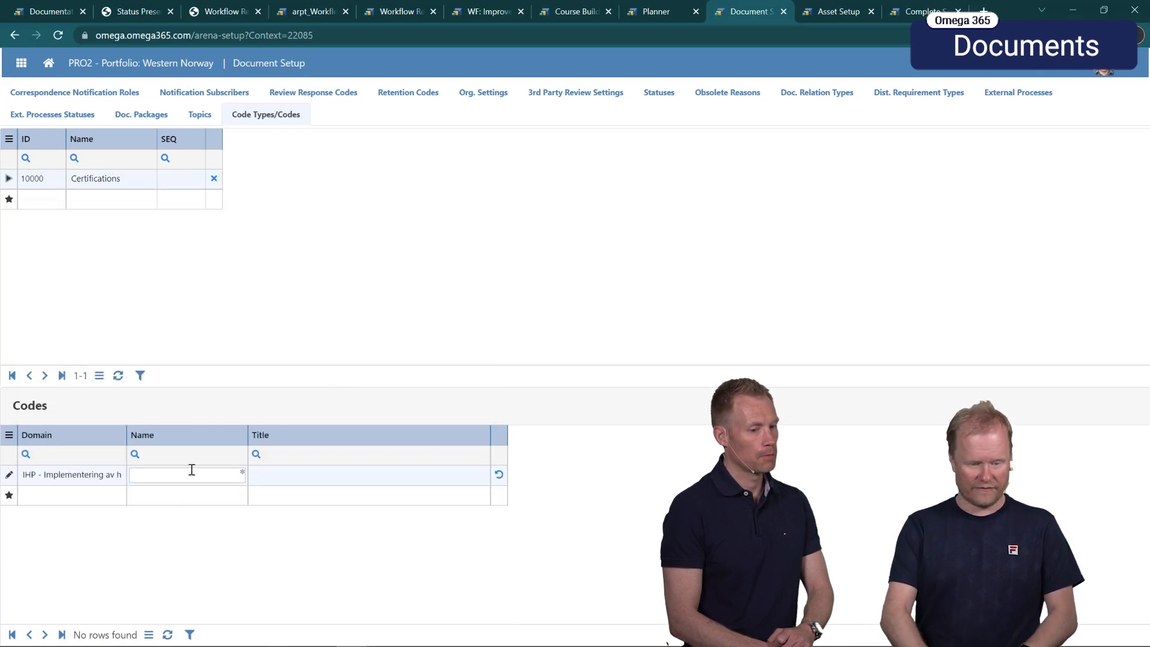
{"action": "type", "text": "ISO 9231"}
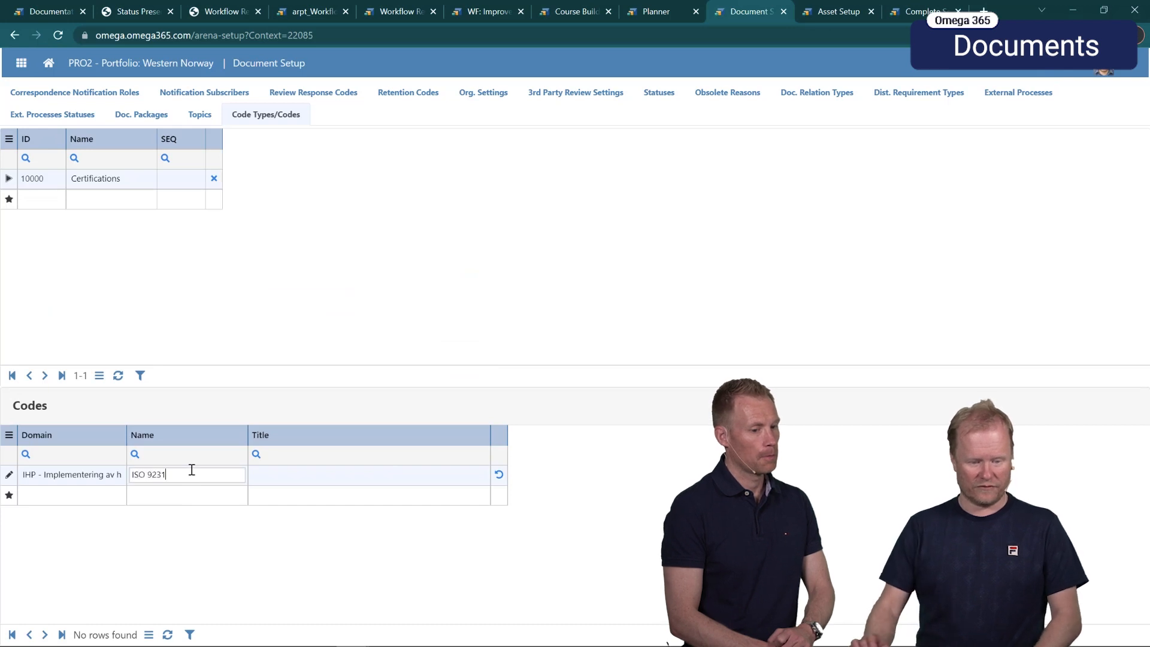
{"action": "type", "text": "1"}
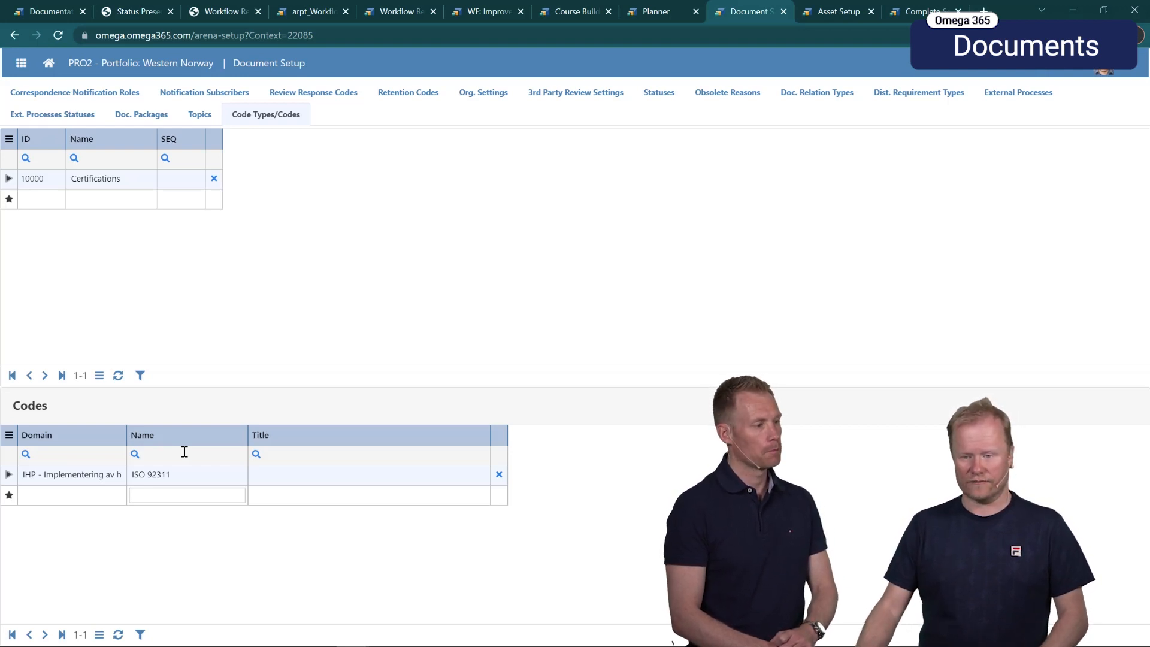
Show Asset Setup's Release Codes grid with review, approval and auto-release columns
{"action": "left_click", "coordinate": [836, 11]}
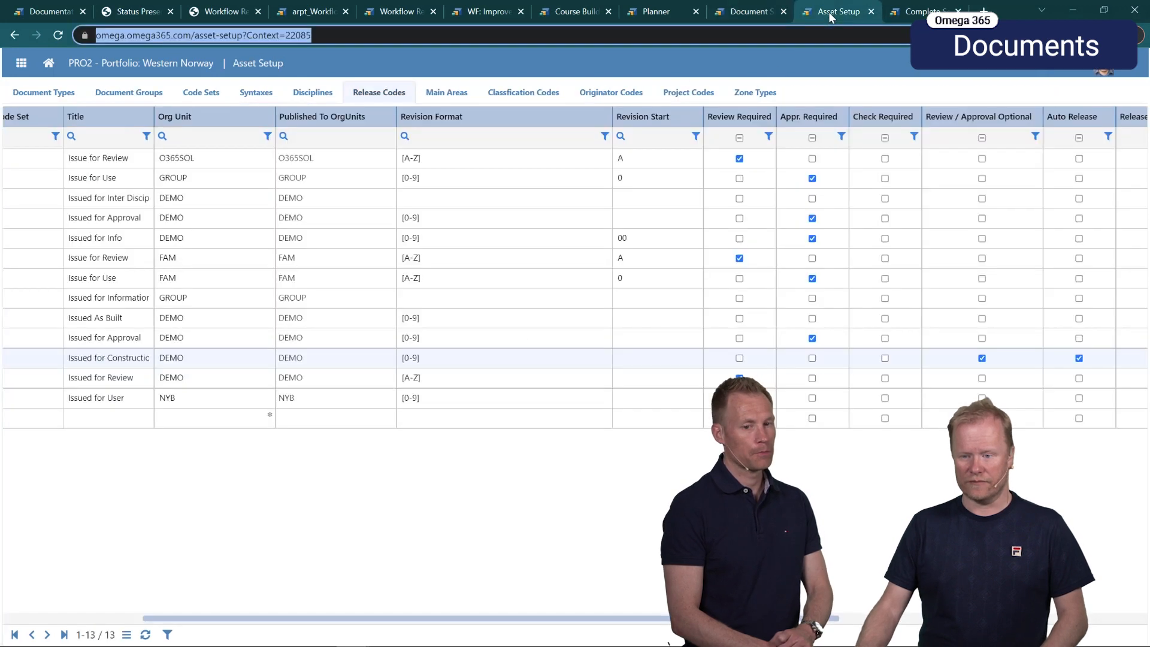
{"action": "mouse_move", "coordinate": [967, 132]}
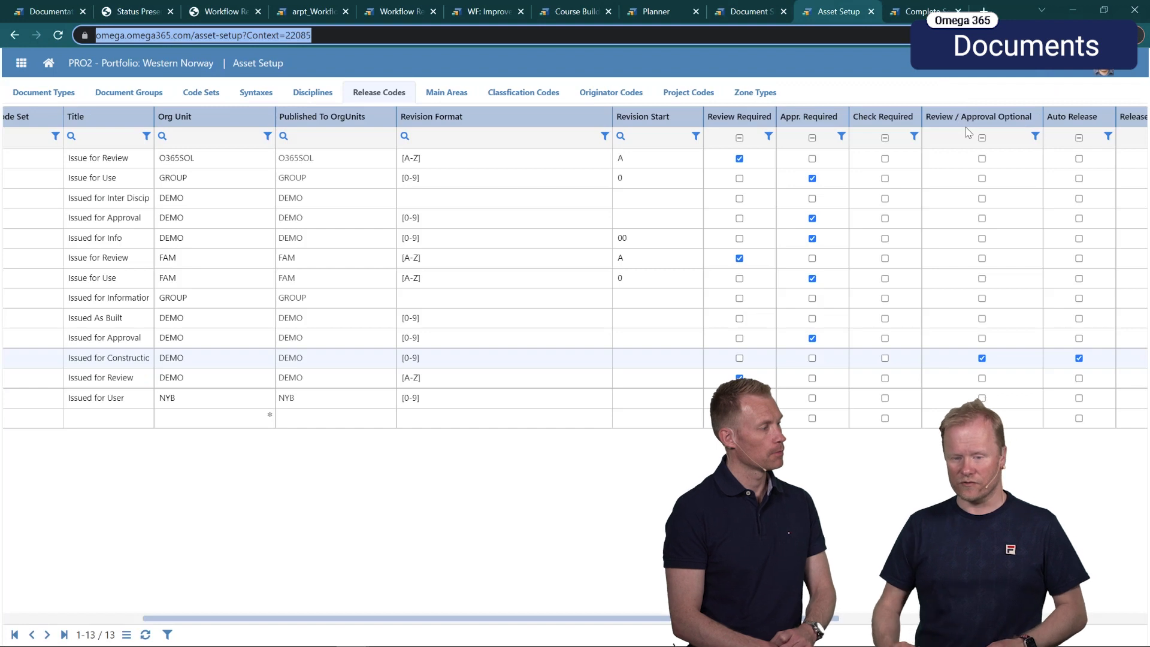
{"action": "mouse_move", "coordinate": [740, 117]}
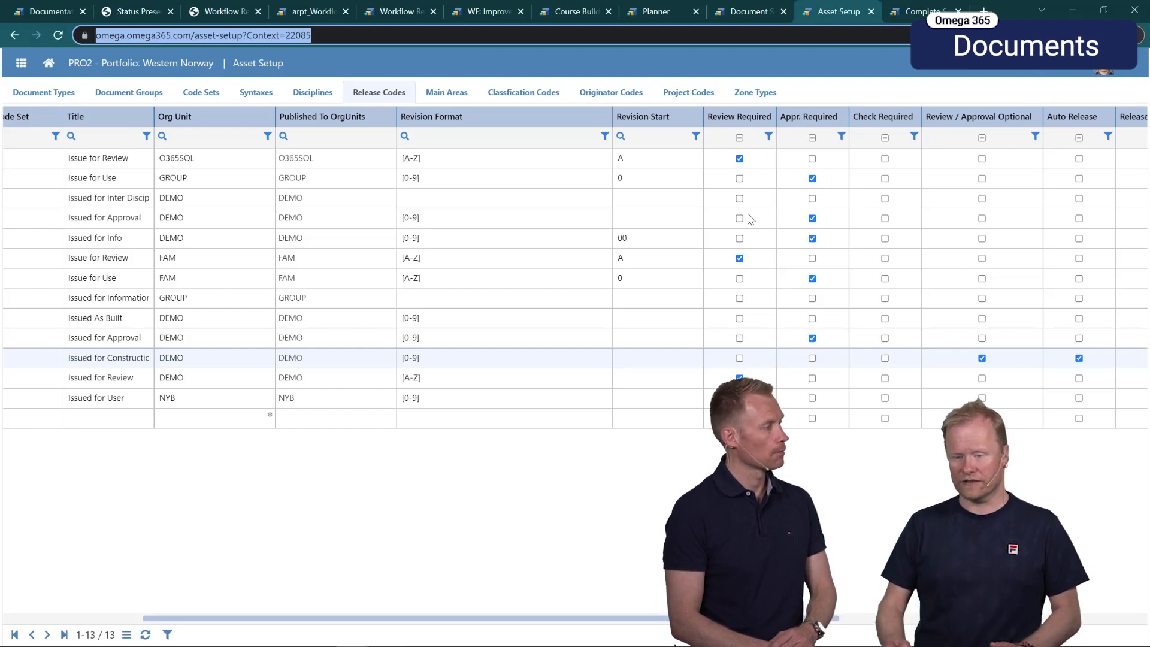
{"action": "mouse_move", "coordinate": [941, 146]}
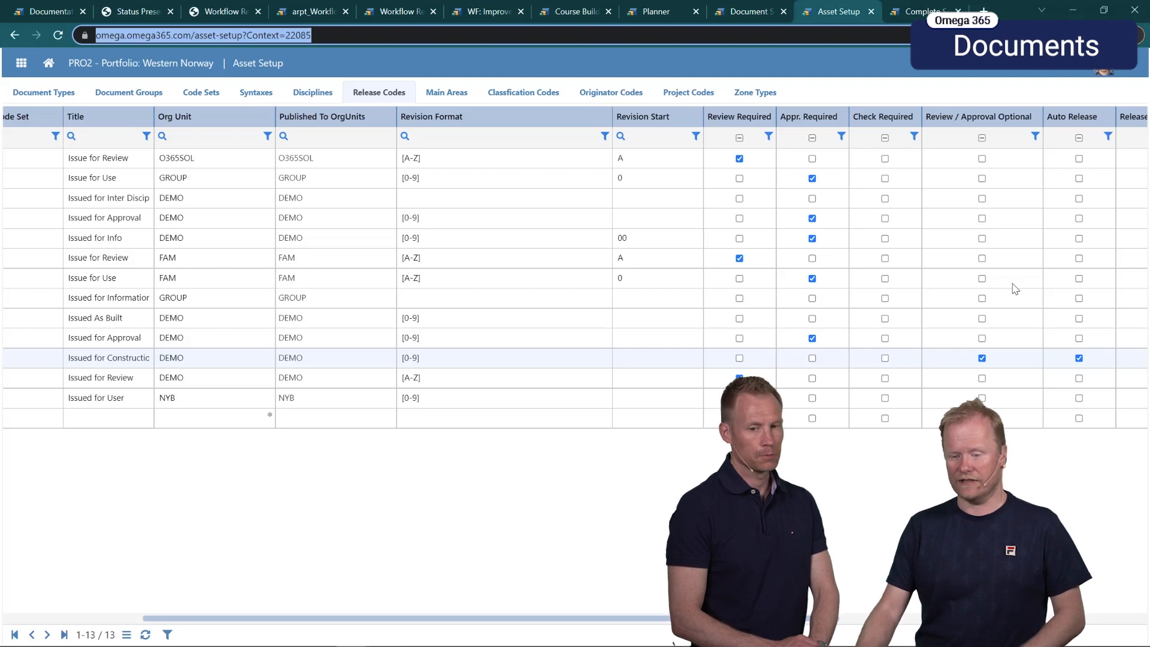
{"action": "left_click", "coordinate": [983, 358]}
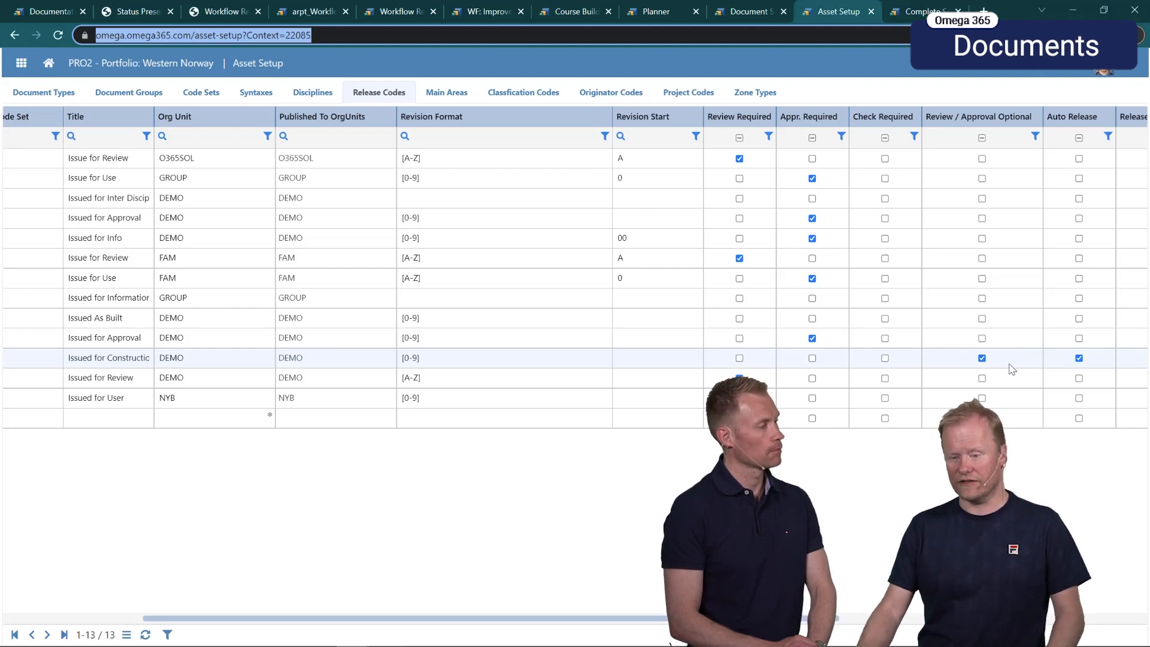
{"action": "mouse_move", "coordinate": [1010, 369]}
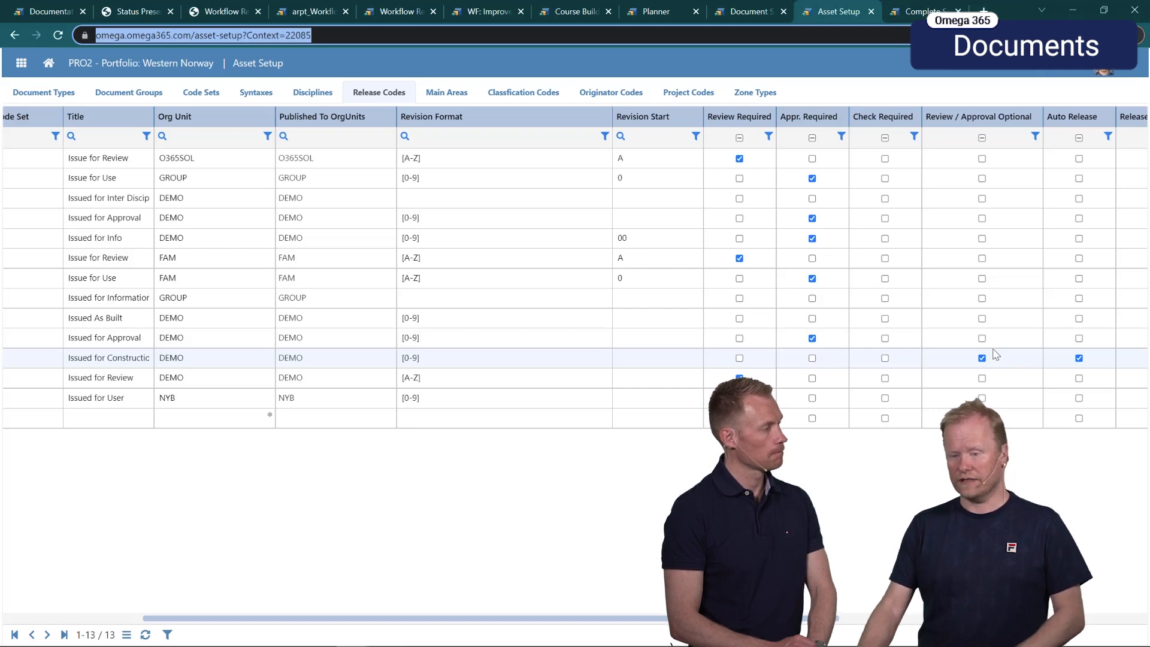
{"action": "mouse_move", "coordinate": [1110, 357]}
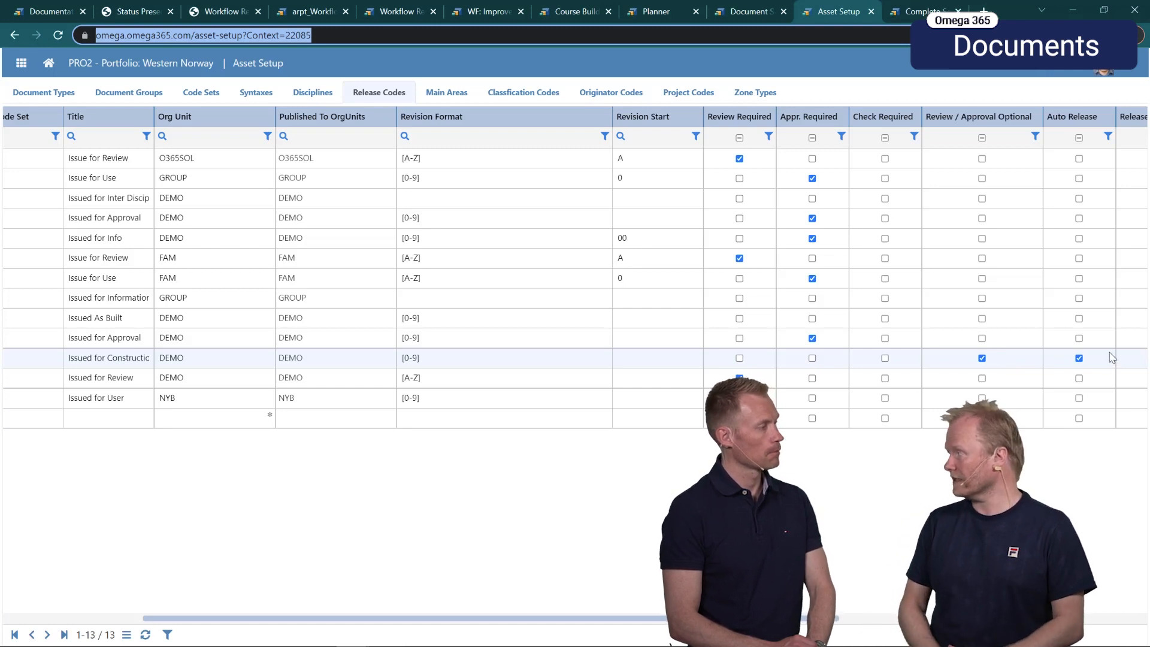